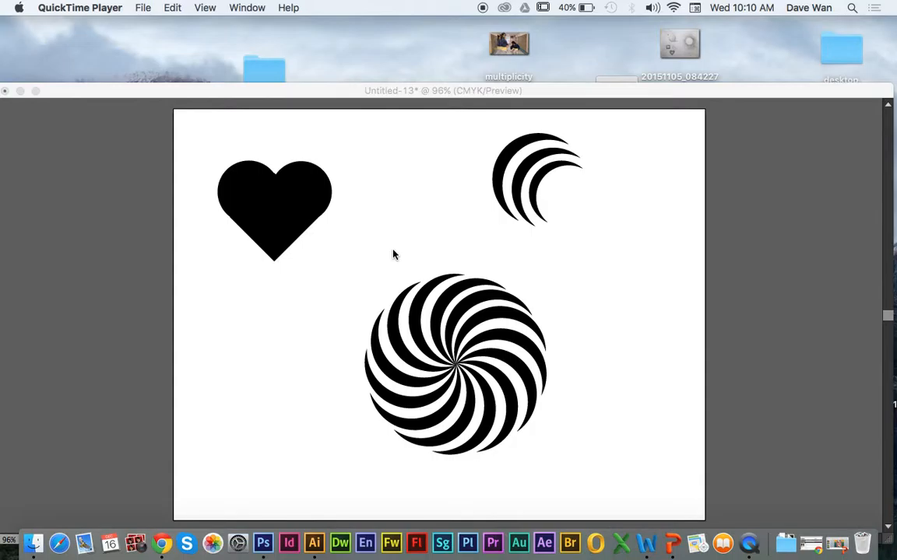
mouse_move(404, 120)
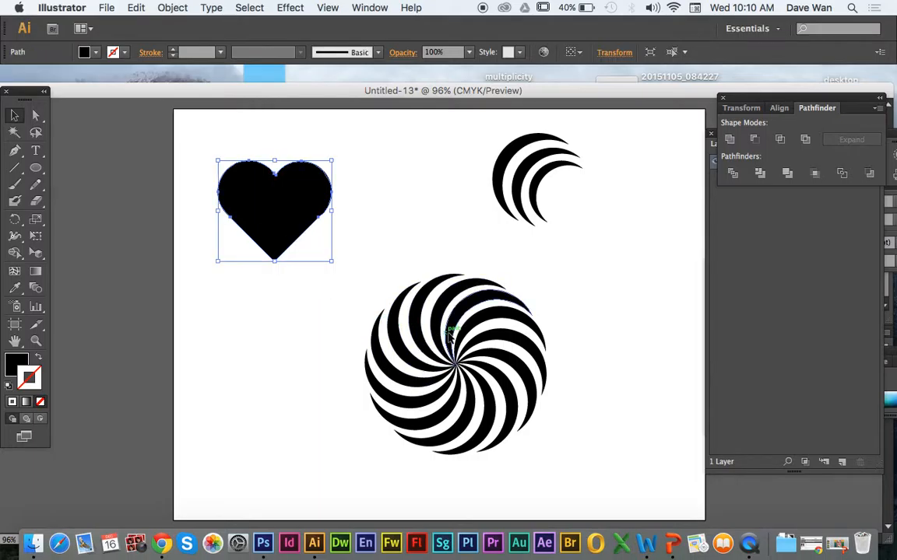
Reposition the heart, arcs and swirl rightward and browse the Open Recent Files list
left_click(537, 179)
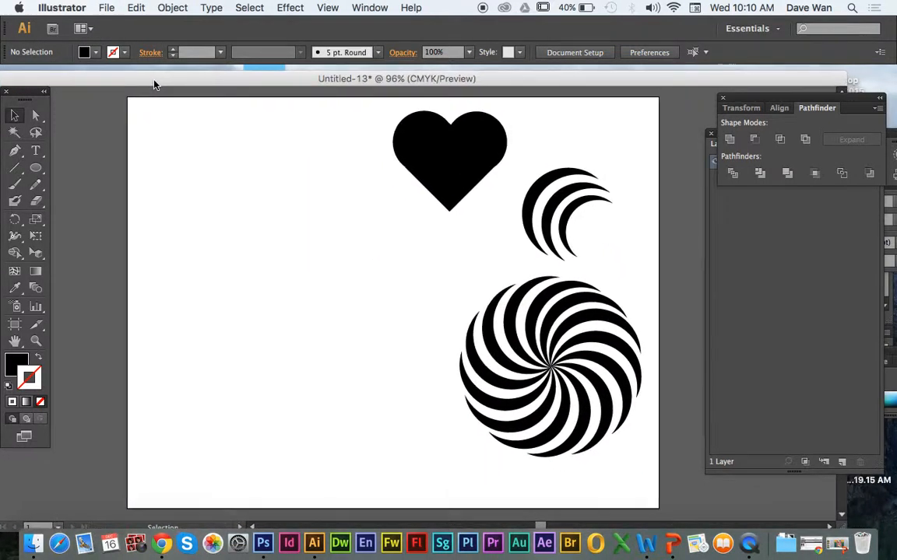
left_click(106, 7)
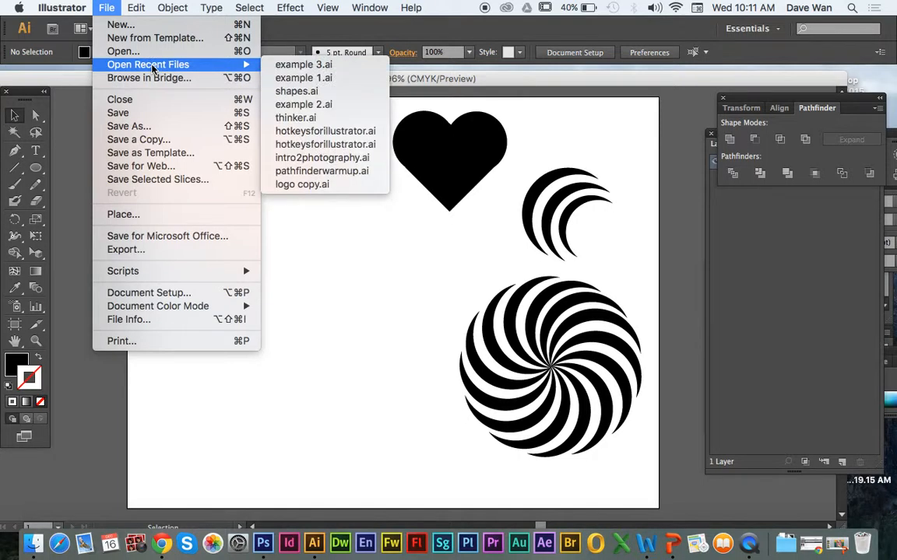
mouse_move(295, 118)
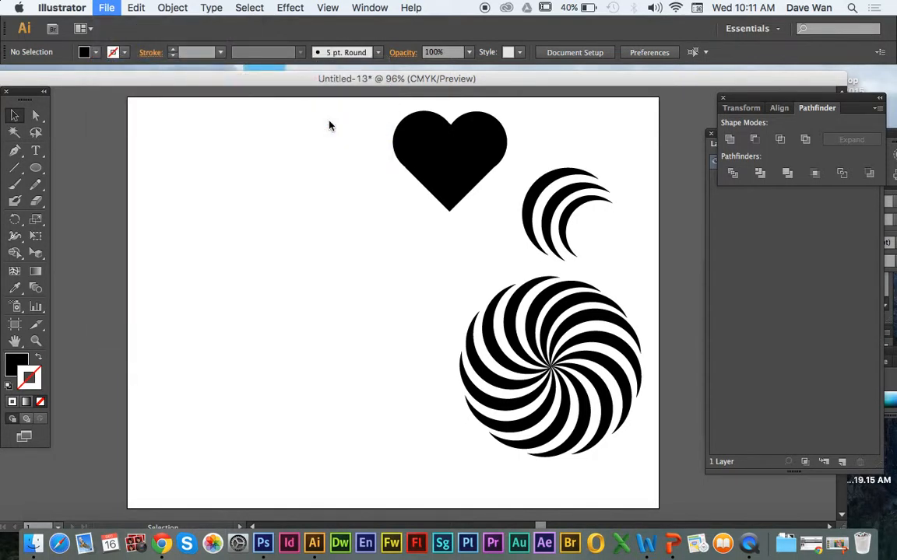
left_click(181, 94)
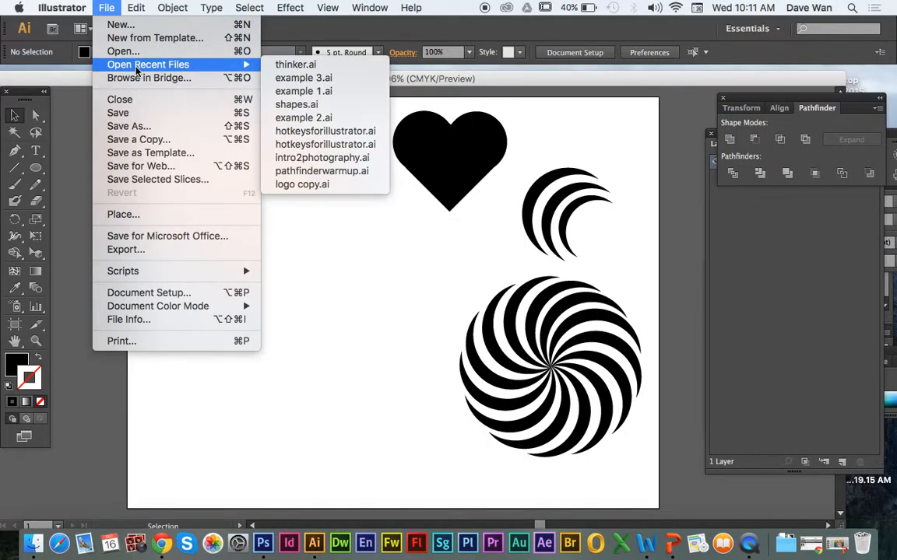
mouse_move(380, 206)
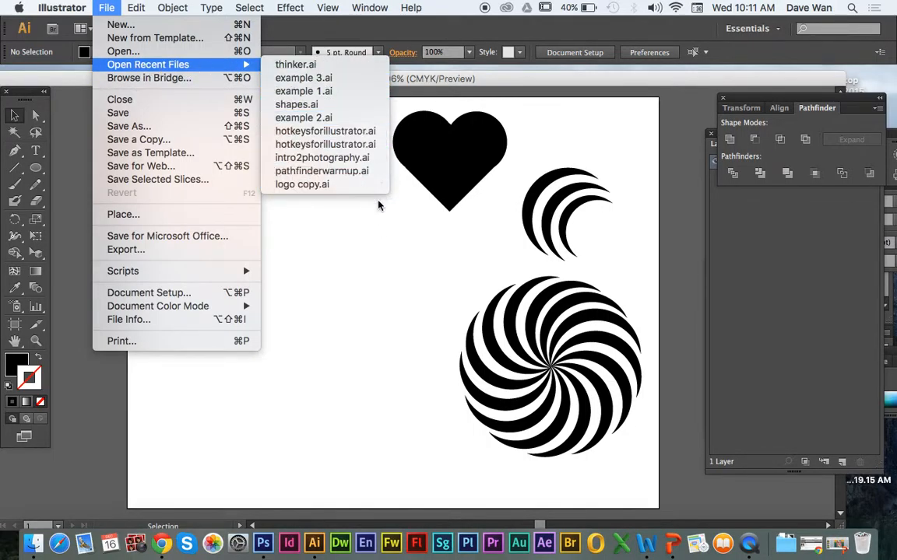
mouse_move(323, 131)
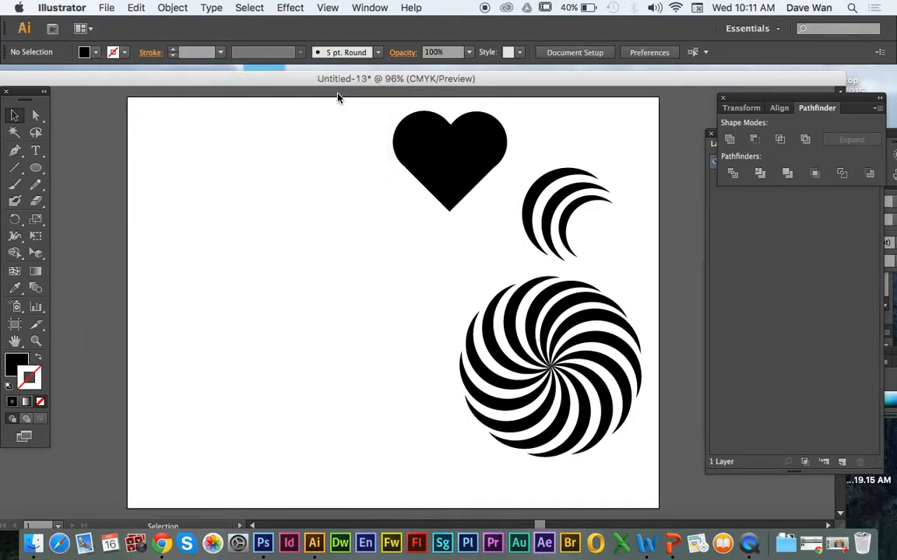
Copy the thinking man from example 1.ai and paste him beside the swirl
left_click(186, 93)
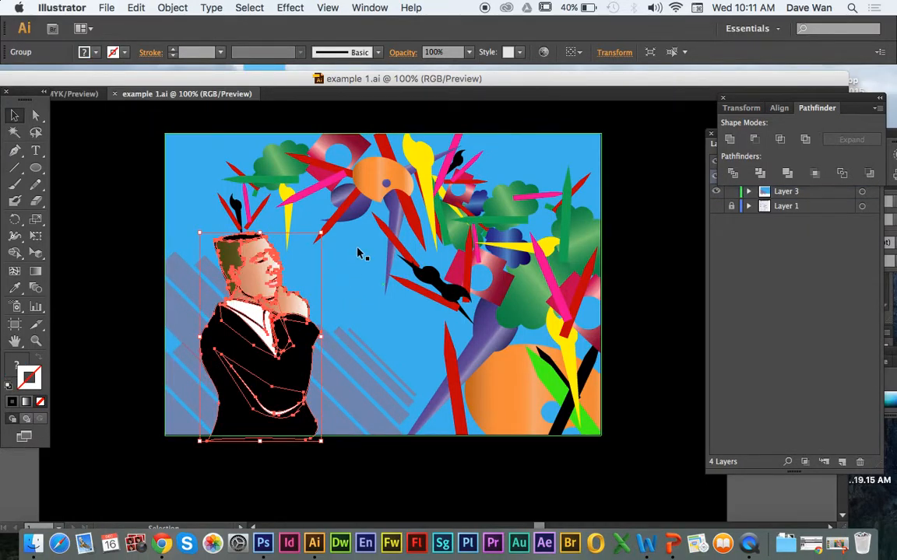
mouse_move(361, 300)
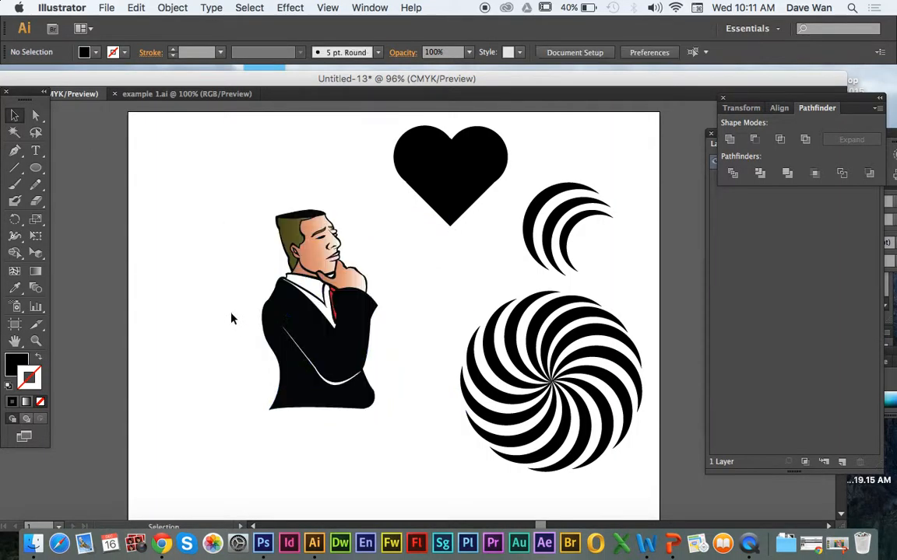
left_click(319, 311)
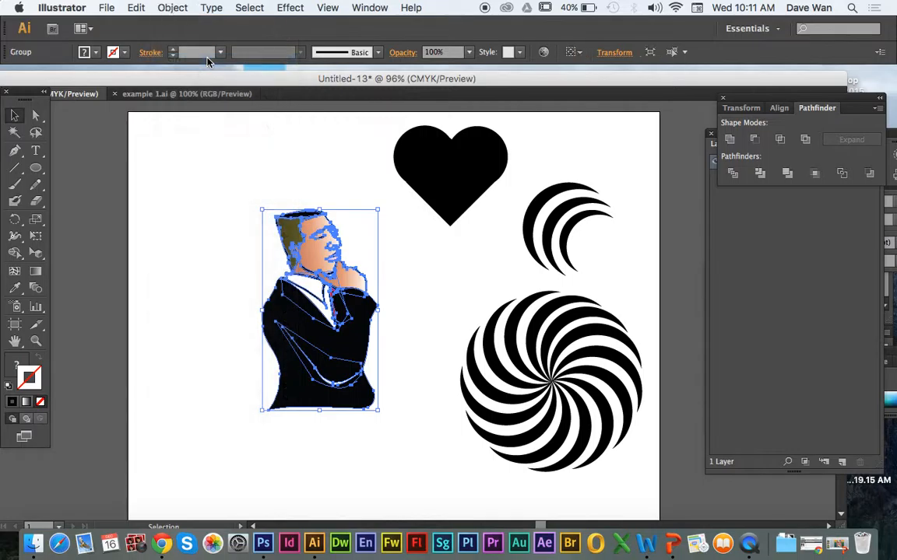
left_click_drag(319, 308, 246, 291)
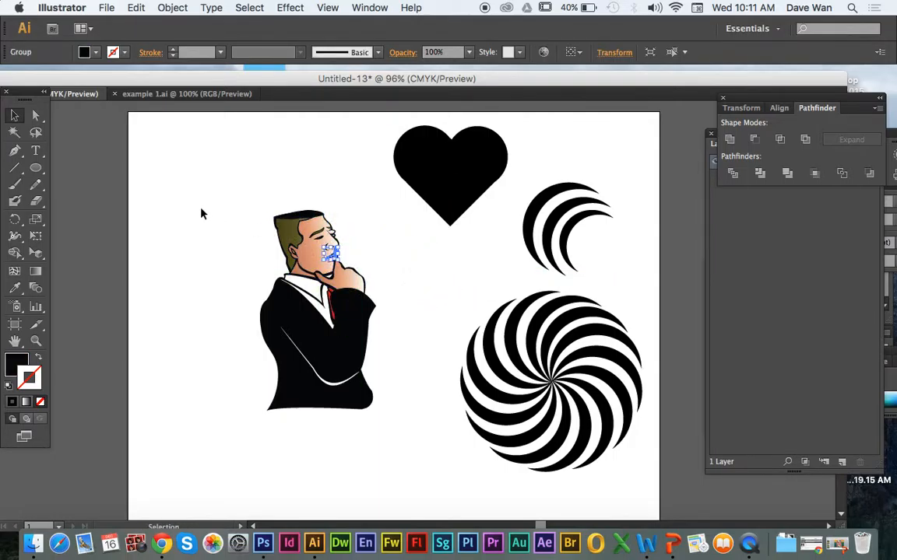
left_click(172, 7)
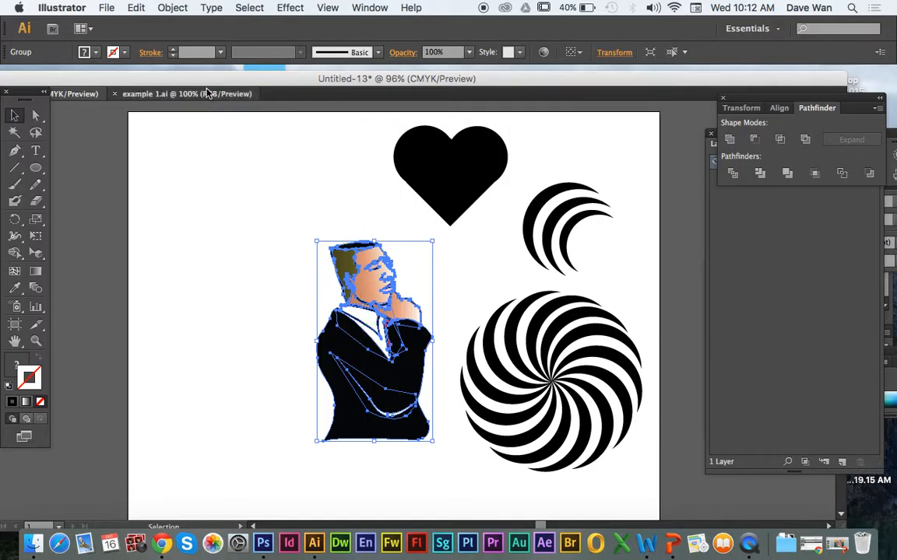
Paste the green cloud from example 1.ai, straighten it and drag it to the left artboard edge
left_click(186, 94)
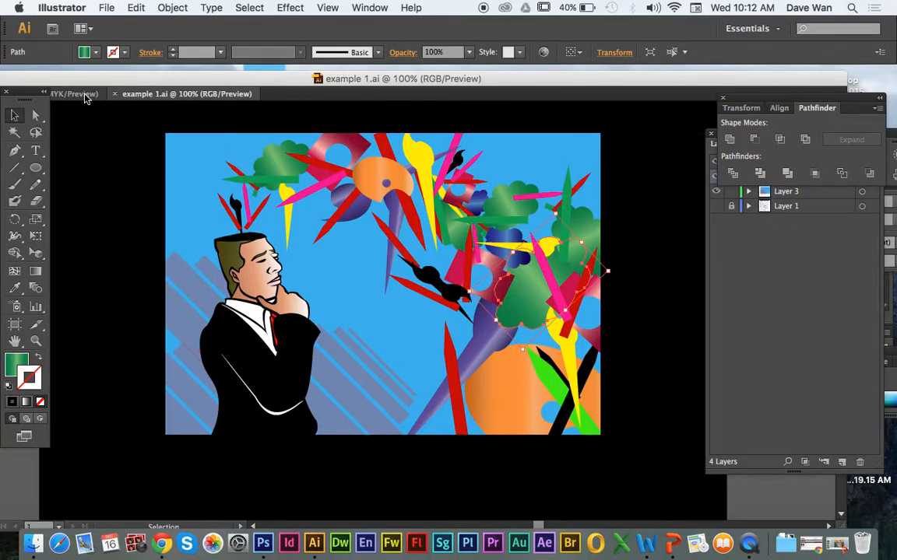
left_click(75, 94)
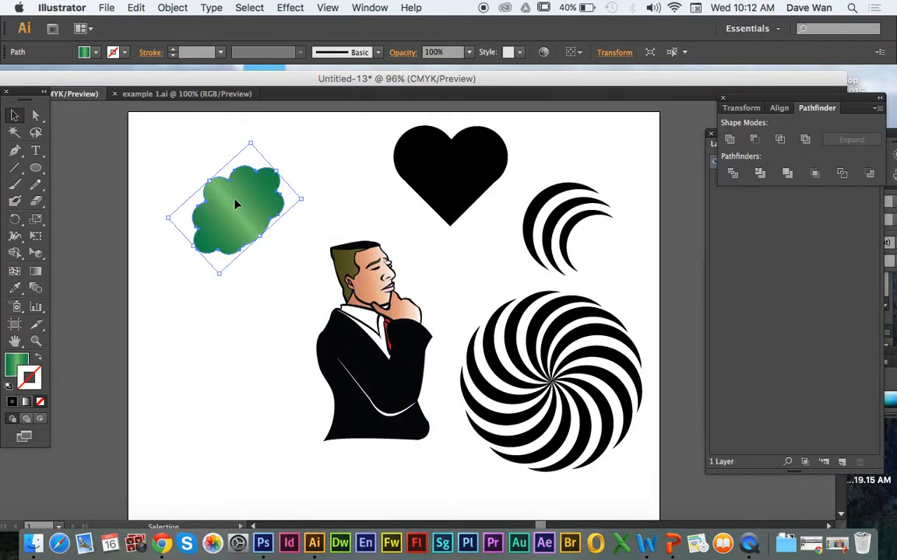
left_click(366, 215)
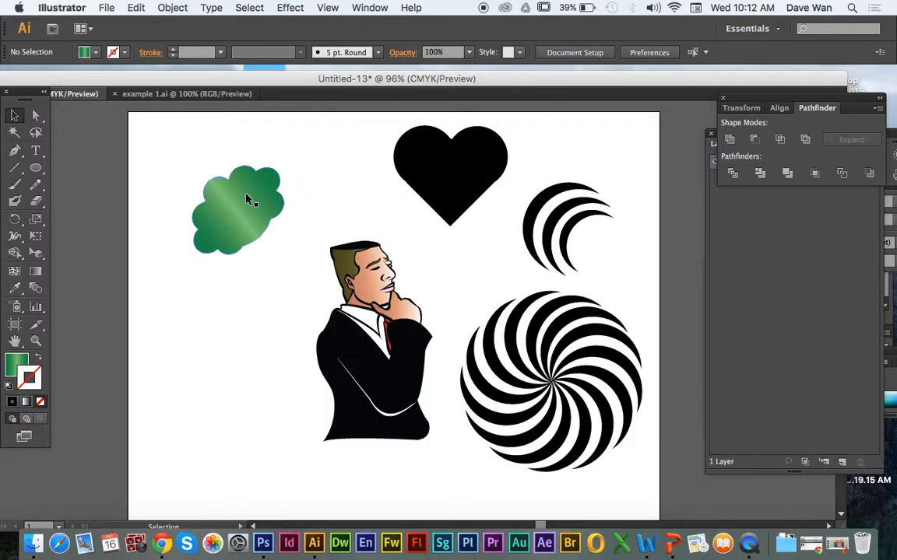
left_click(246, 203)
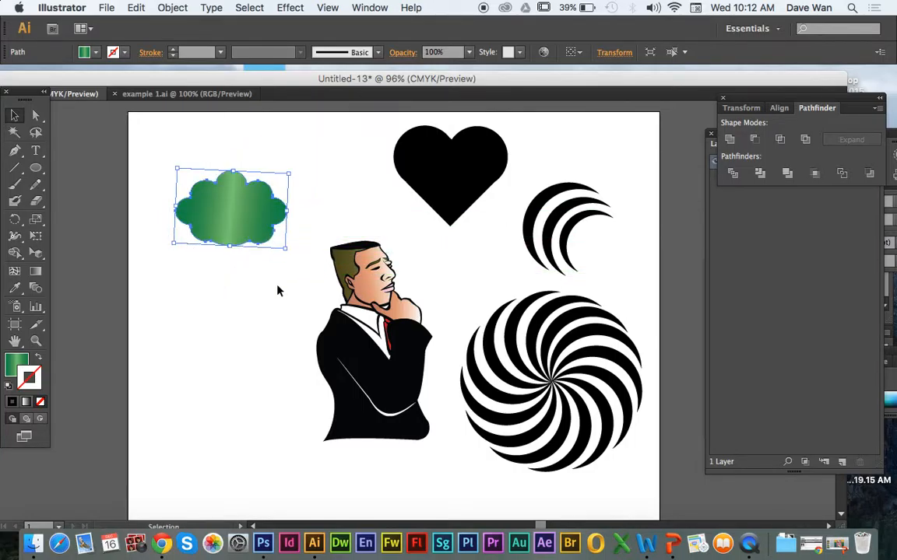
left_click_drag(230, 209, 112, 210)
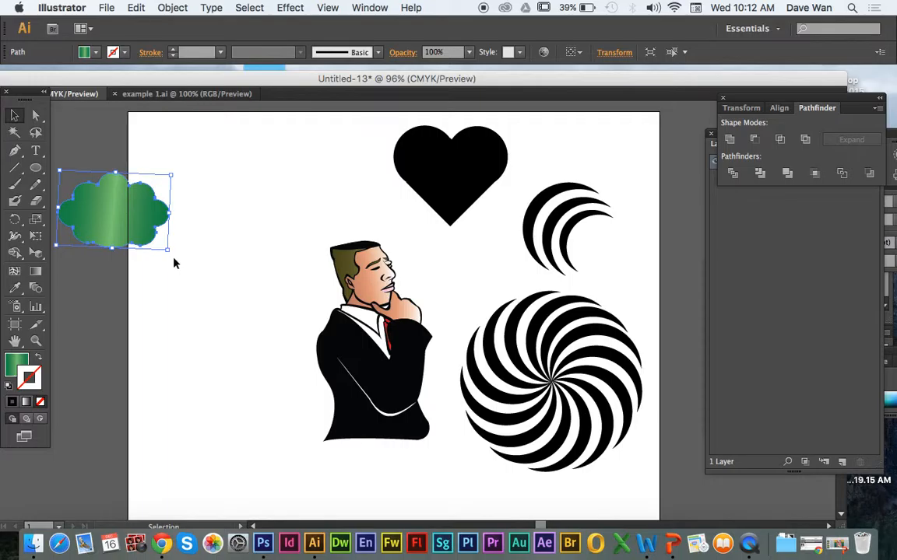
left_click(420, 322)
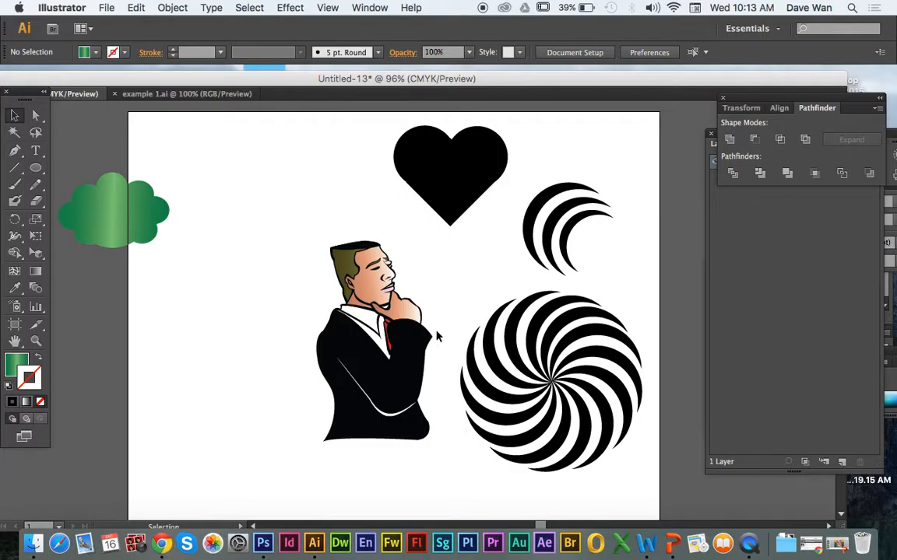
mouse_move(535, 345)
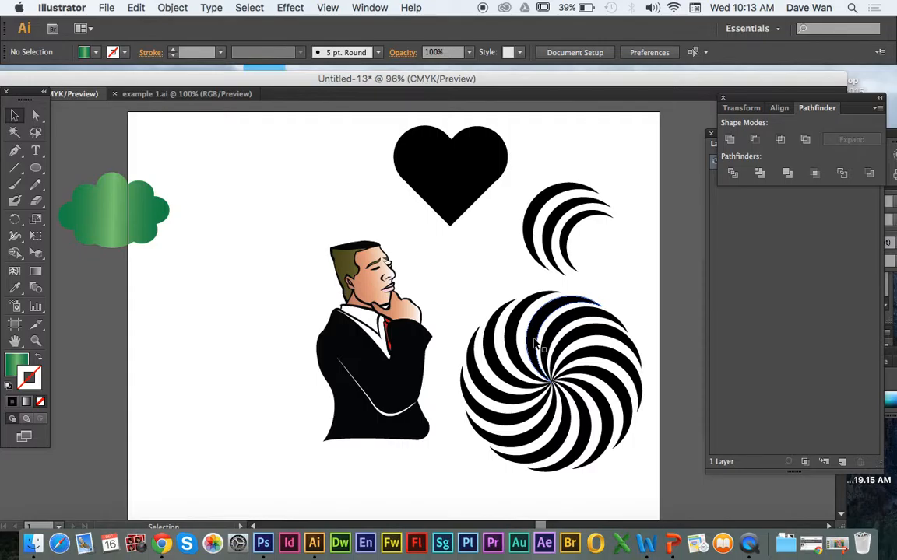
Drag the swirl over the thinking man so the two overlap
left_click(374, 342)
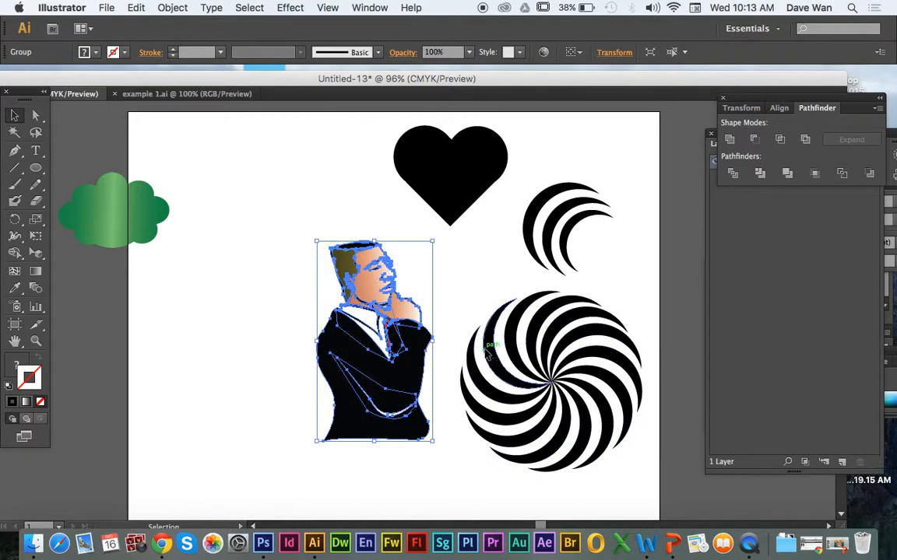
left_click(551, 381)
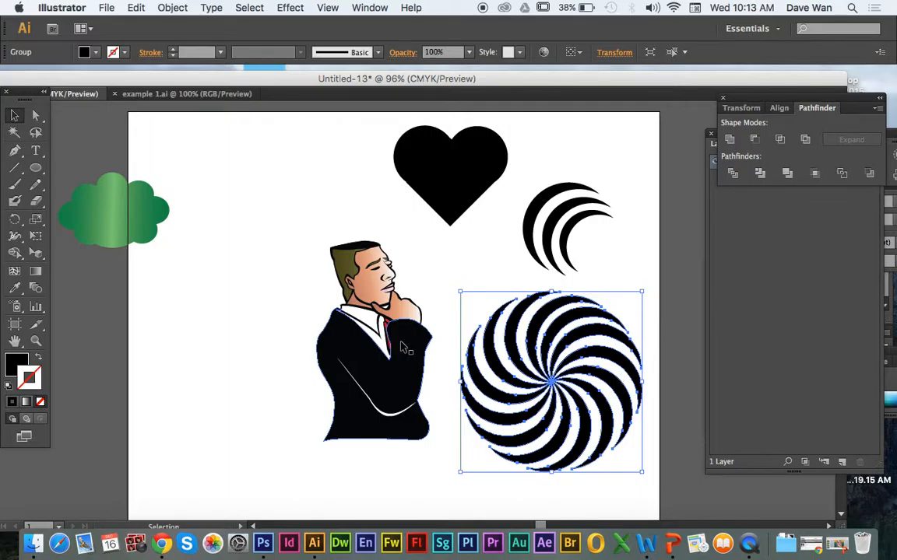
left_click_drag(551, 381, 368, 335)
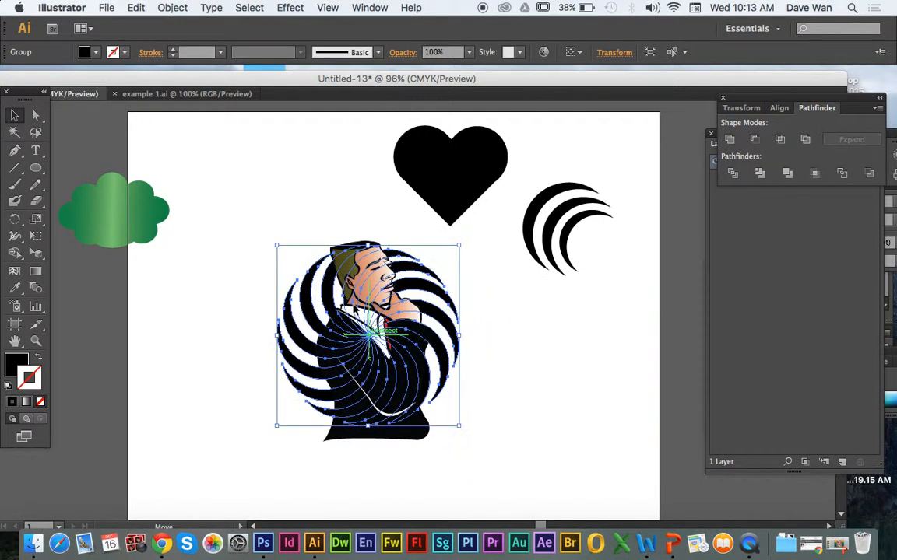
left_click_drag(366, 339, 495, 362)
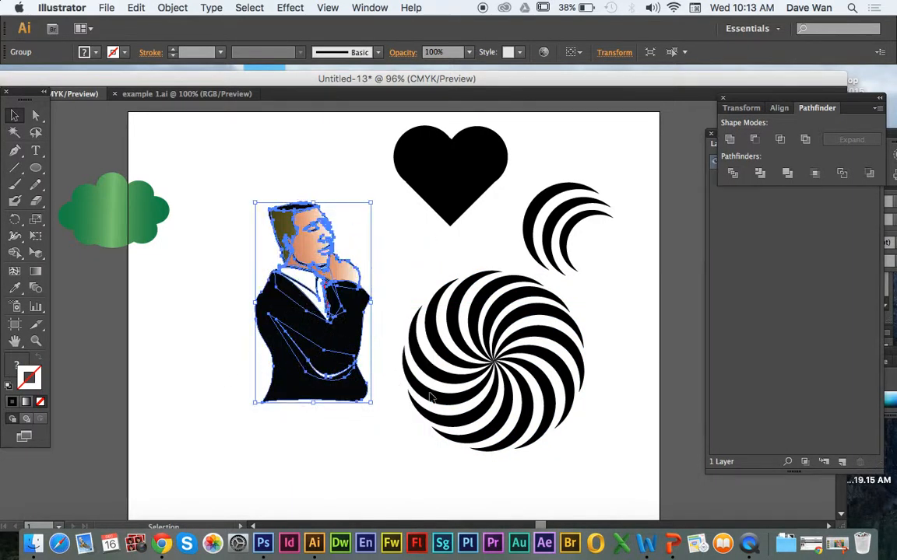
left_click(495, 361)
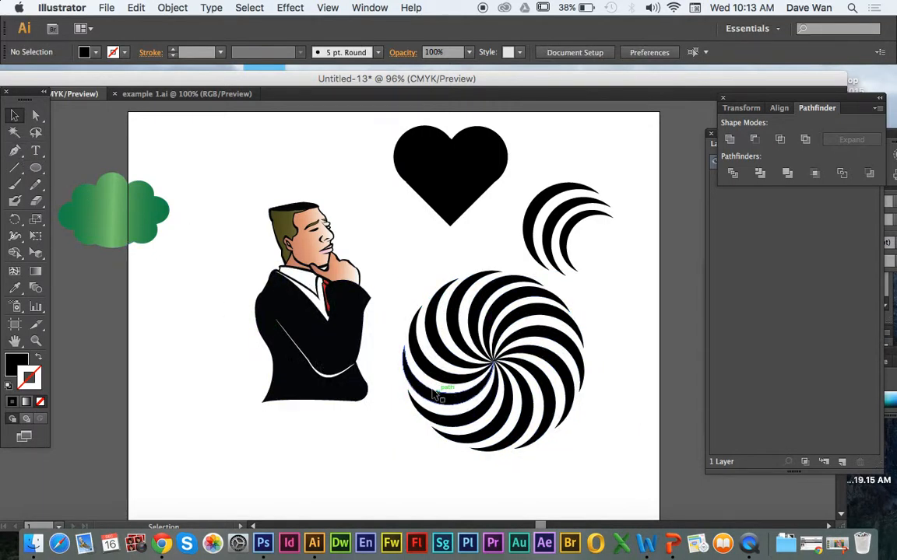
Select the swirl and bring up its Fill Color Picker for pink FF2C68
left_click(490, 361)
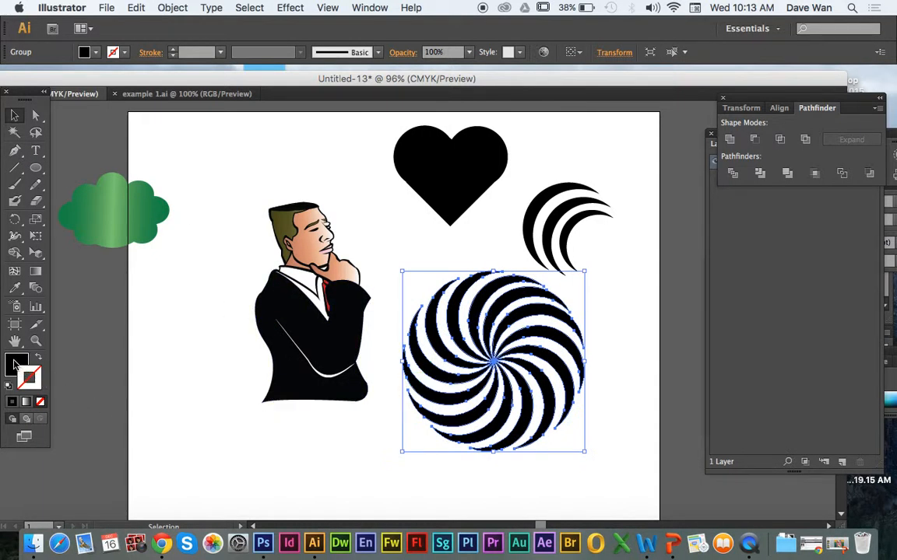
double_click(17, 365)
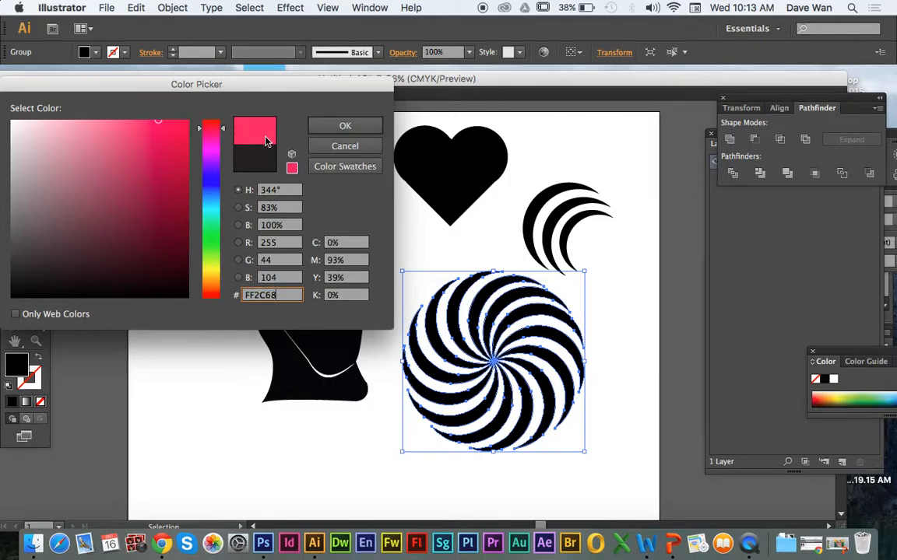
Confirm pink FF2C68 on the swirl and give the heart an orange FFBF3E fill
left_click(346, 125)
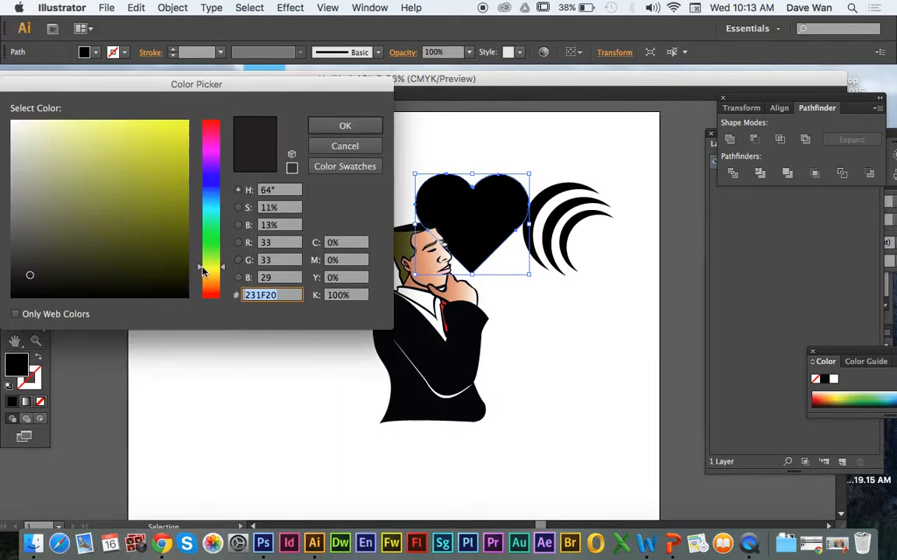
left_click(165, 114)
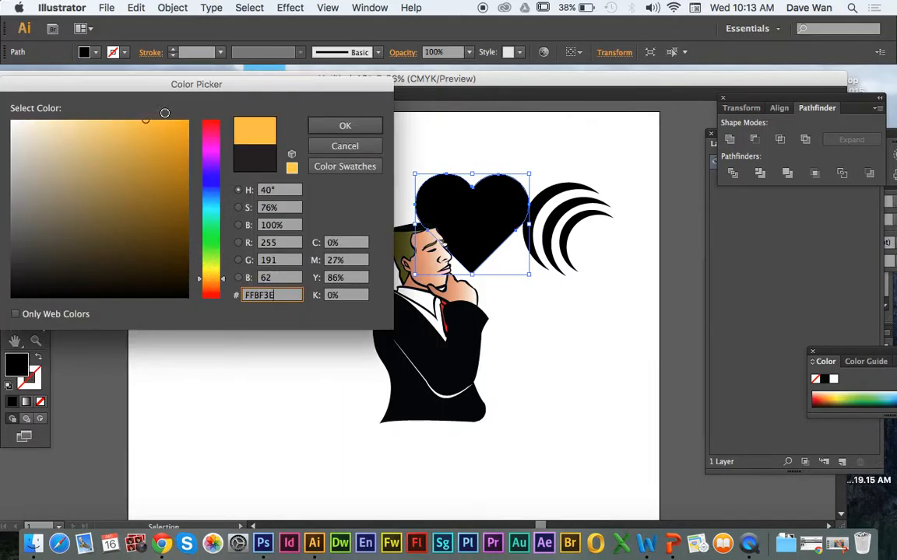
left_click(346, 125)
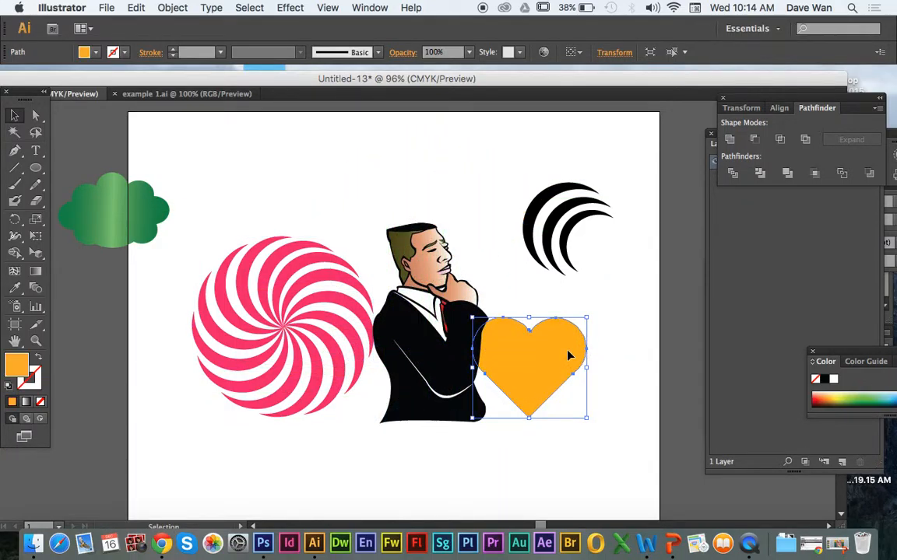
mouse_move(558, 358)
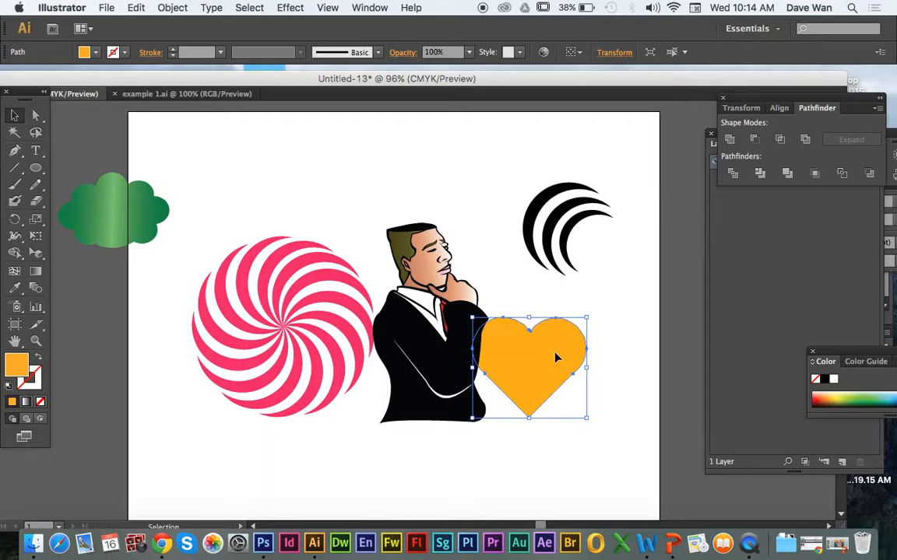
mouse_move(548, 361)
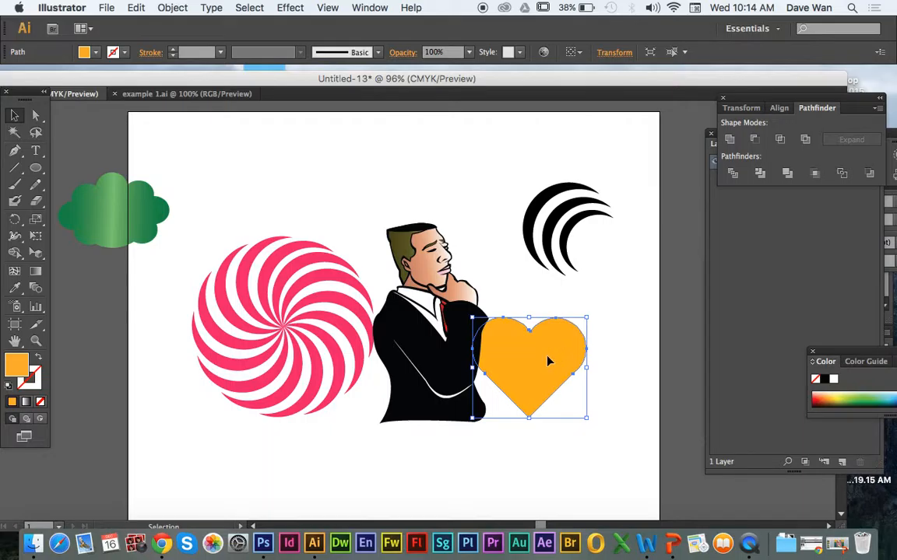
right_click(545, 361)
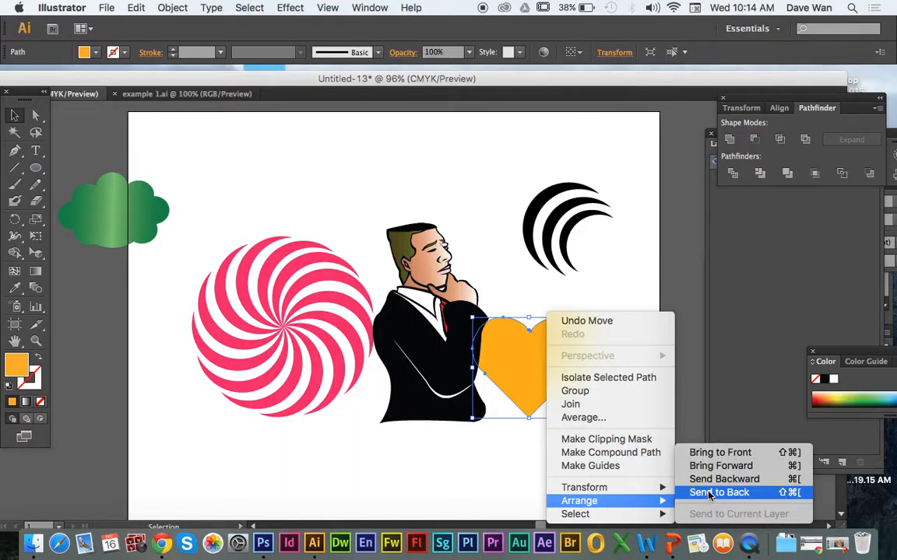
mouse_move(719, 466)
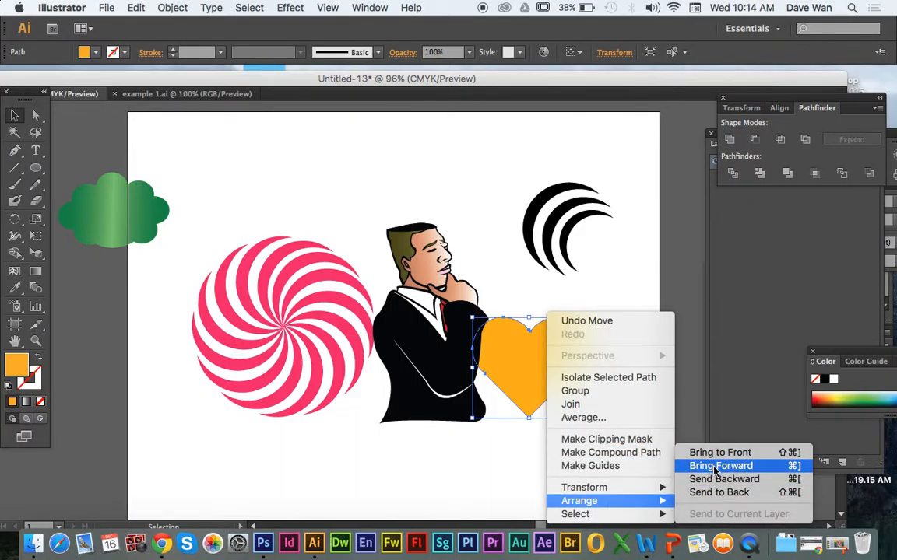
Bring the heart forward and drag it over the man's lower body
left_click(721, 465)
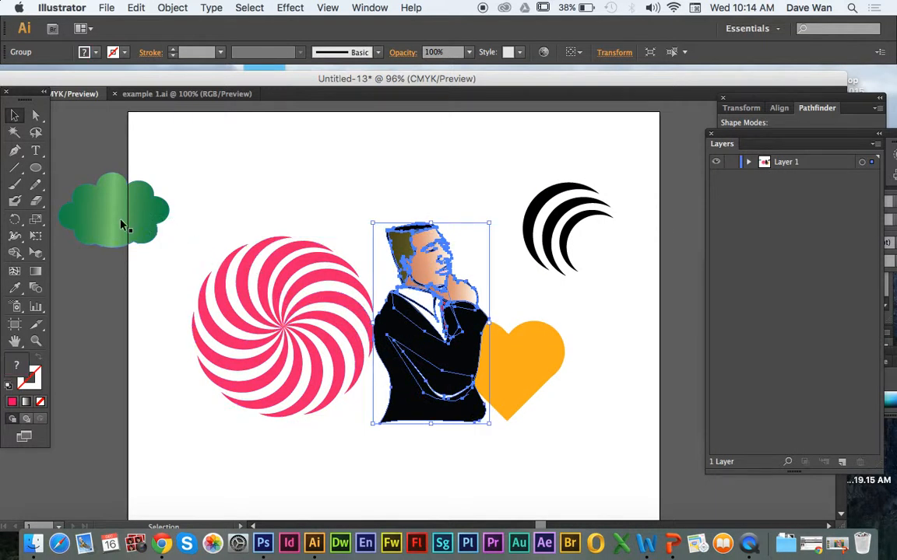
left_click(567, 229)
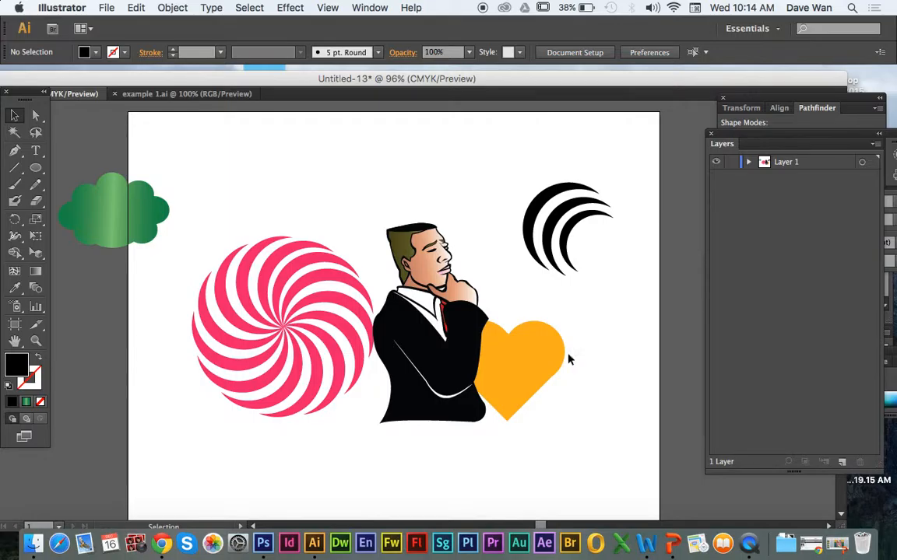
right_click(513, 358)
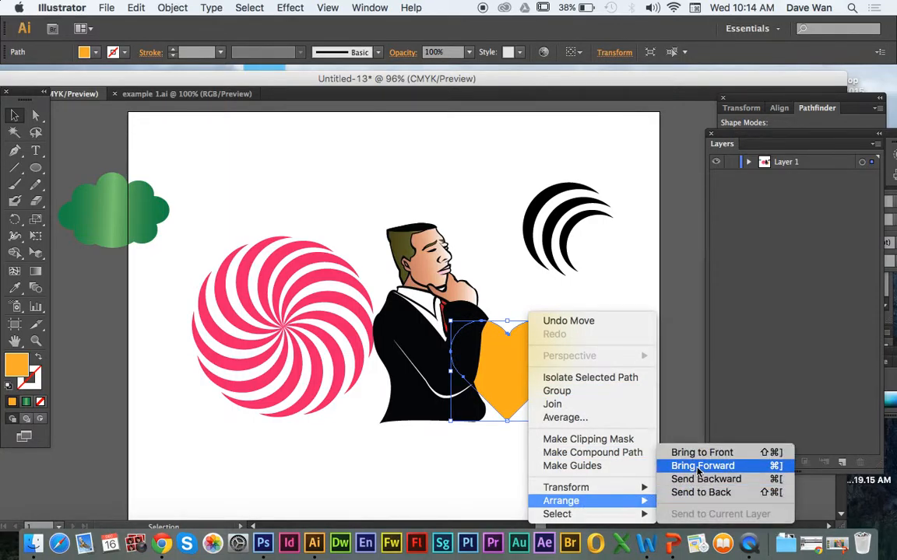
mouse_move(615, 501)
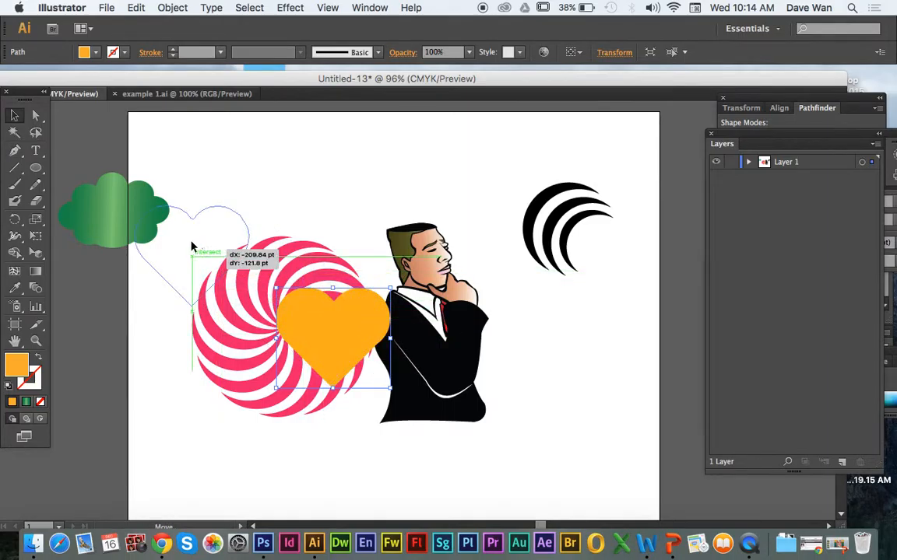
left_click_drag(333, 335, 556, 246)
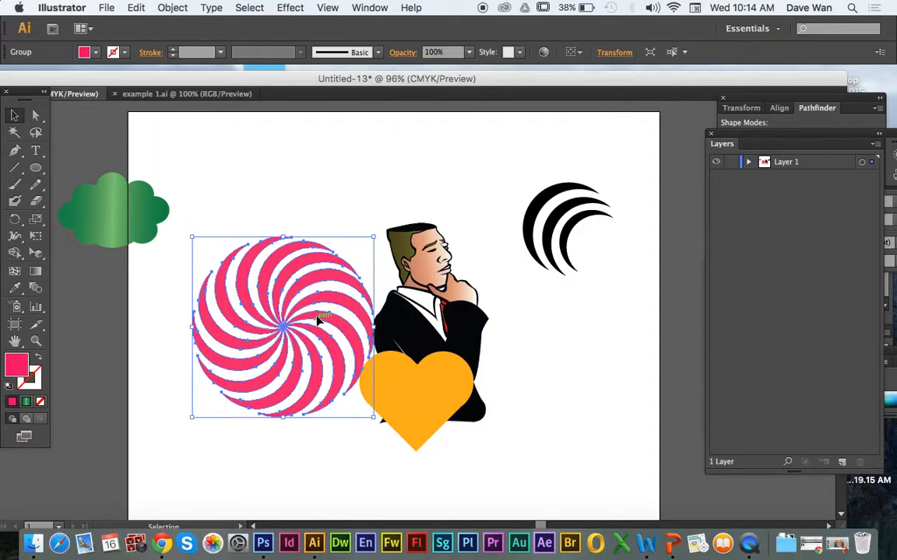
Scale the pink swirl up into a large backdrop behind the man
right_click(319, 319)
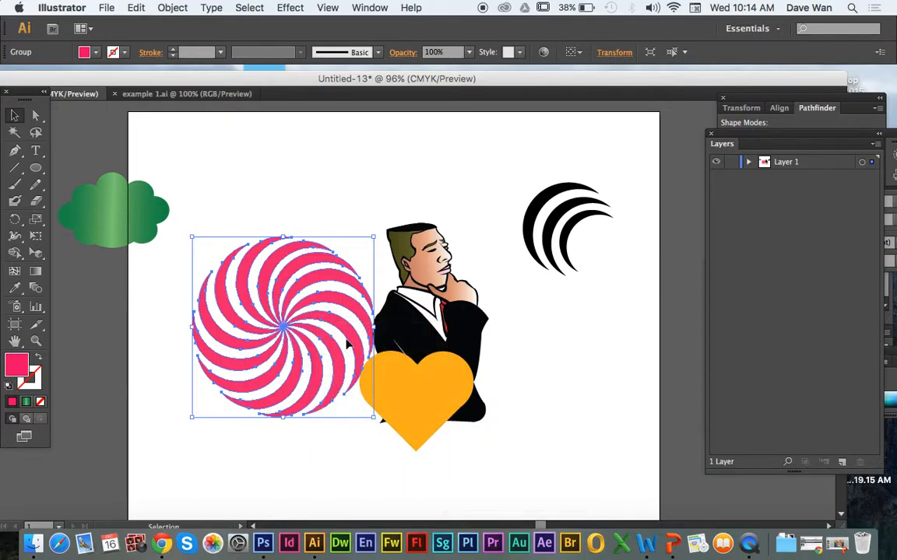
left_click_drag(283, 327, 424, 312)
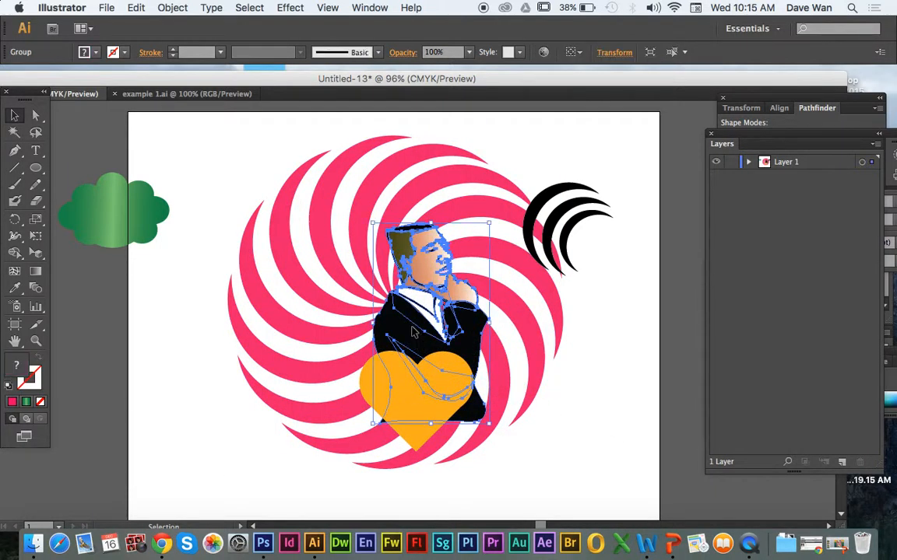
Nudge the man slightly left over the swirl and select the orange heart to enlarge it
left_click_drag(417, 330, 392, 296)
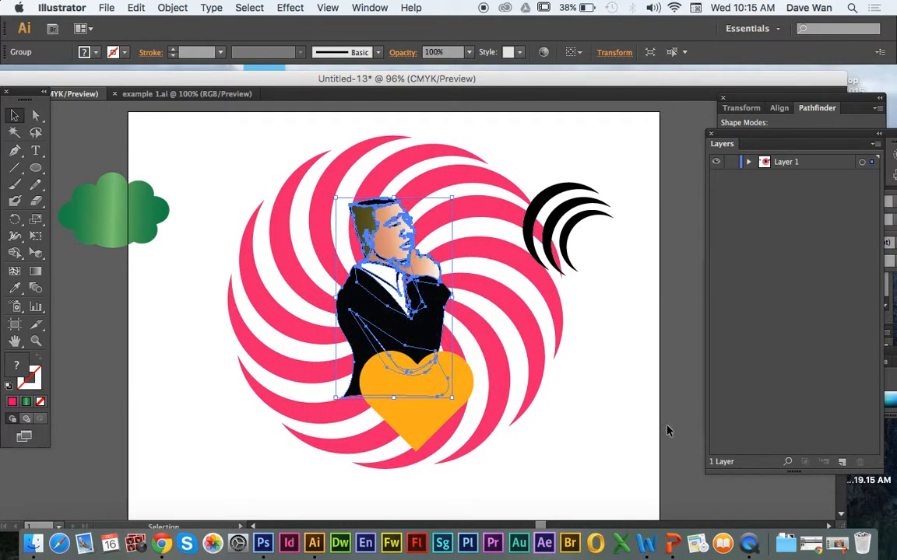
mouse_move(398, 326)
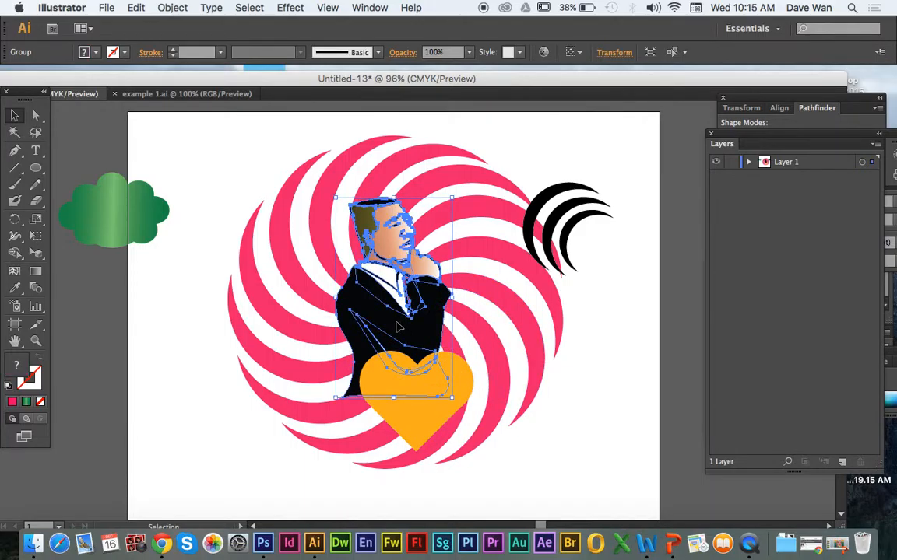
left_click(483, 436)
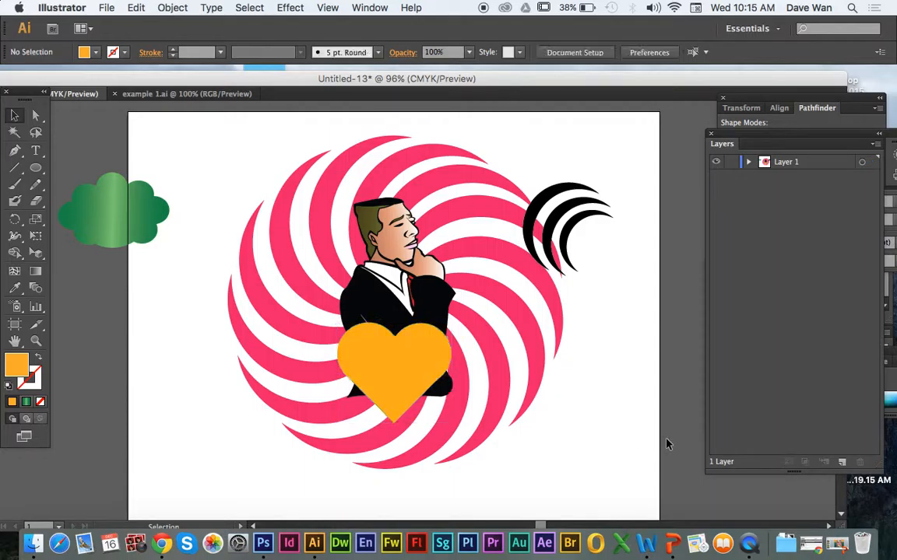
left_click(392, 382)
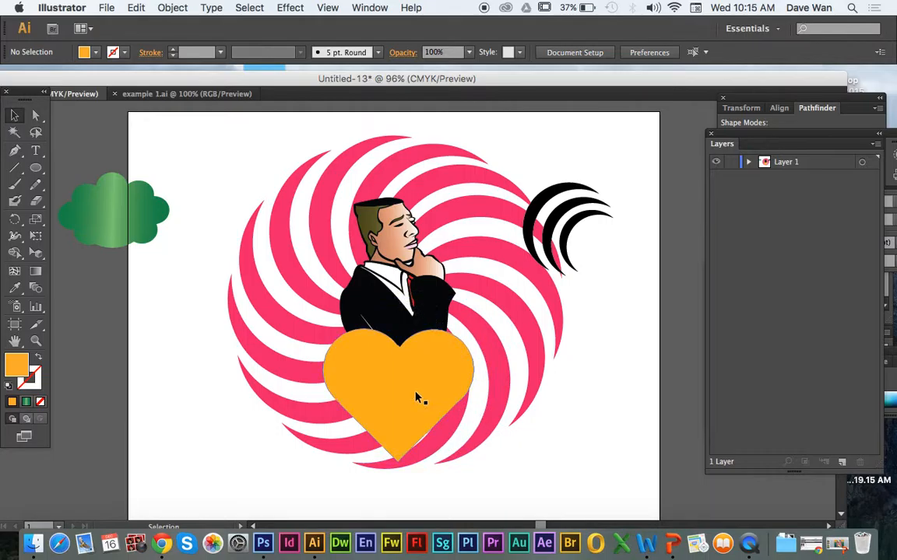
Move the green cloud from the left edge up beside the heart near the man's shoulder
left_click(113, 209)
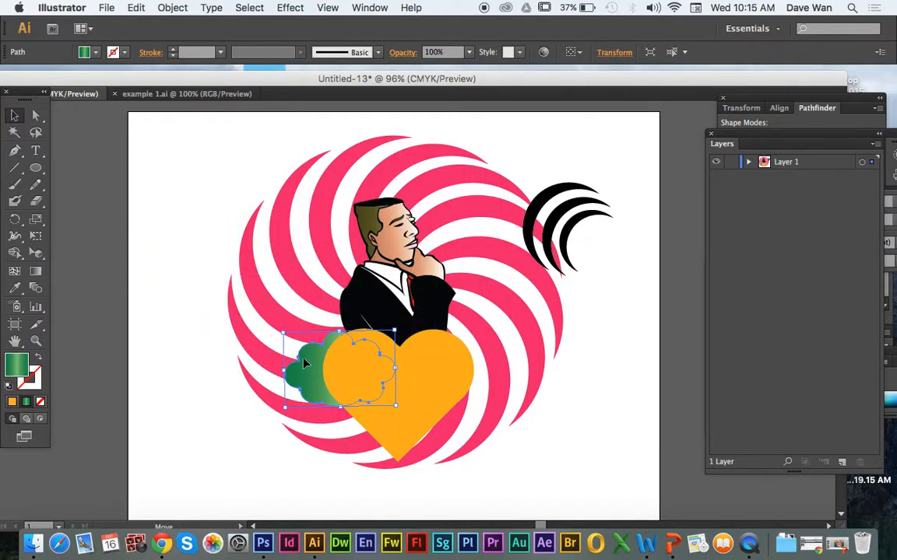
left_click_drag(304, 364, 346, 319)
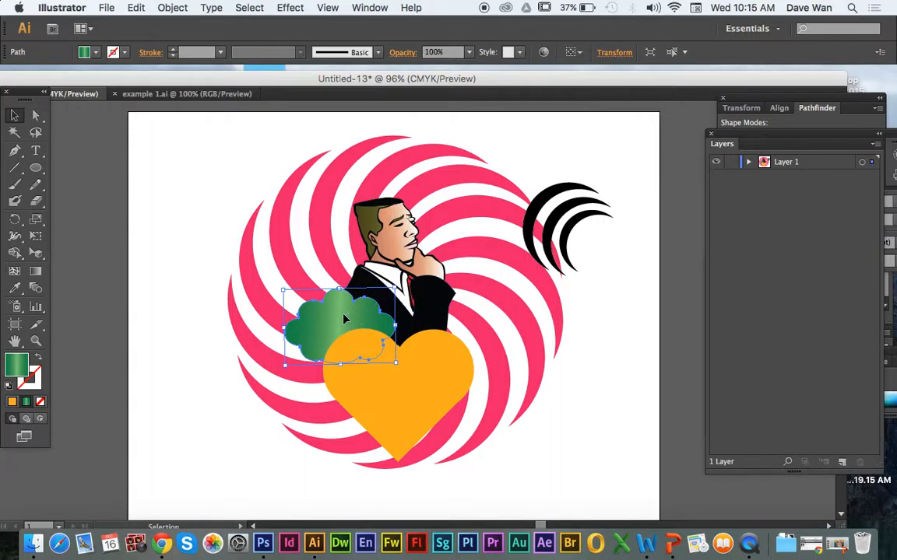
mouse_move(355, 322)
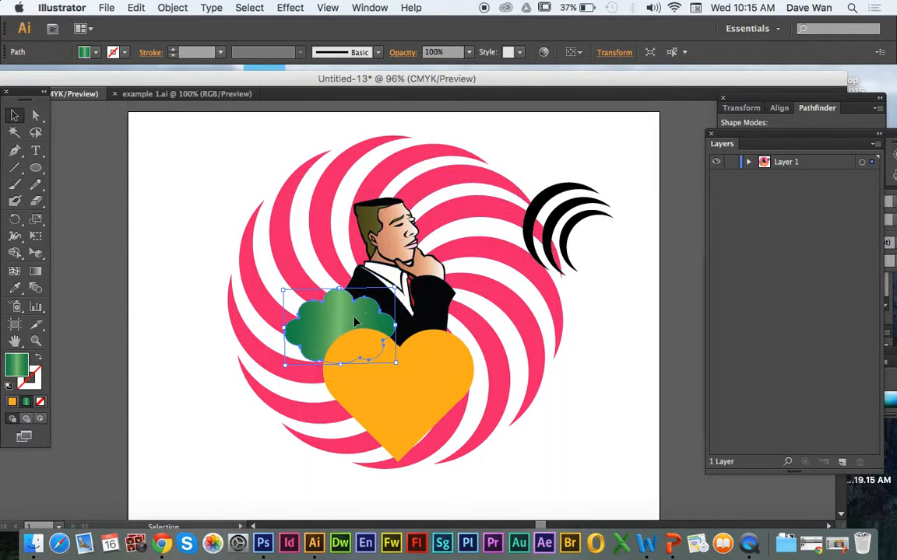
right_click(355, 320)
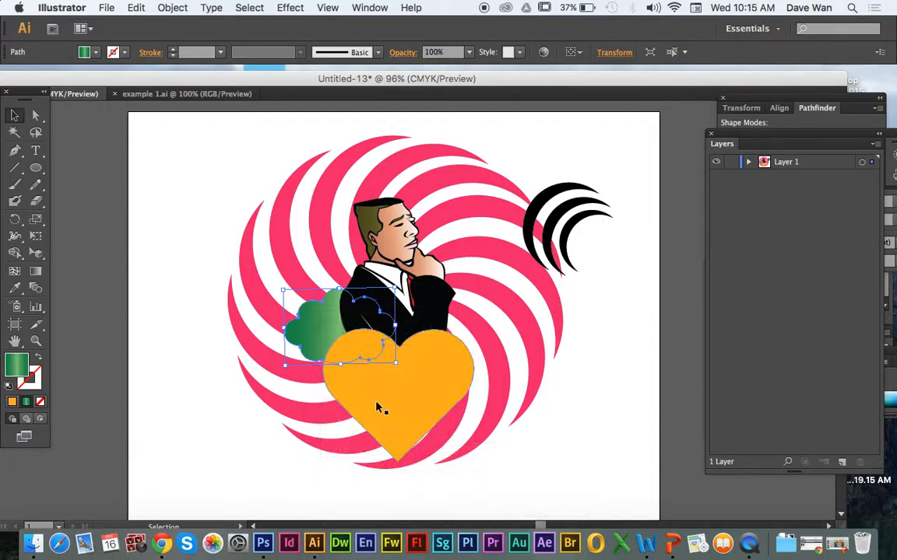
left_click_drag(376, 408, 327, 321)
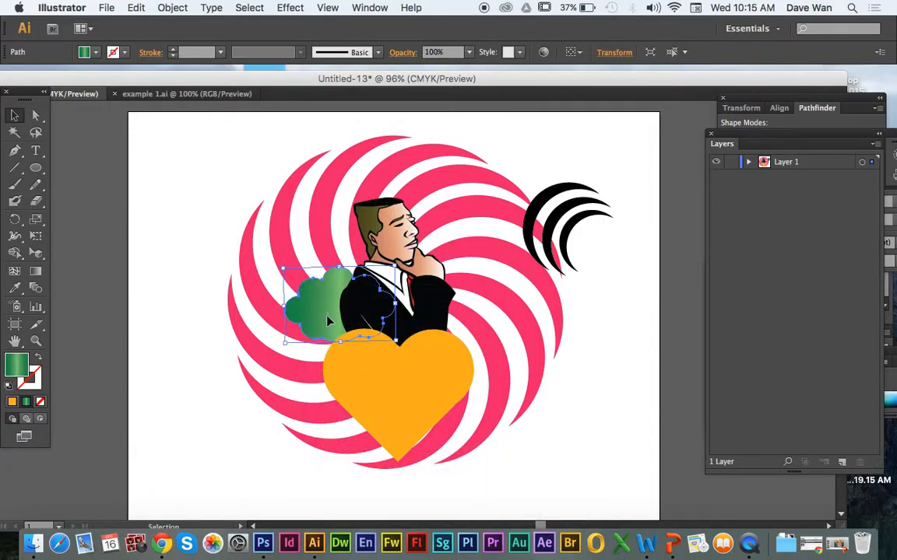
Bring the cloud to front, then send it backward behind the orange heart
right_click(327, 321)
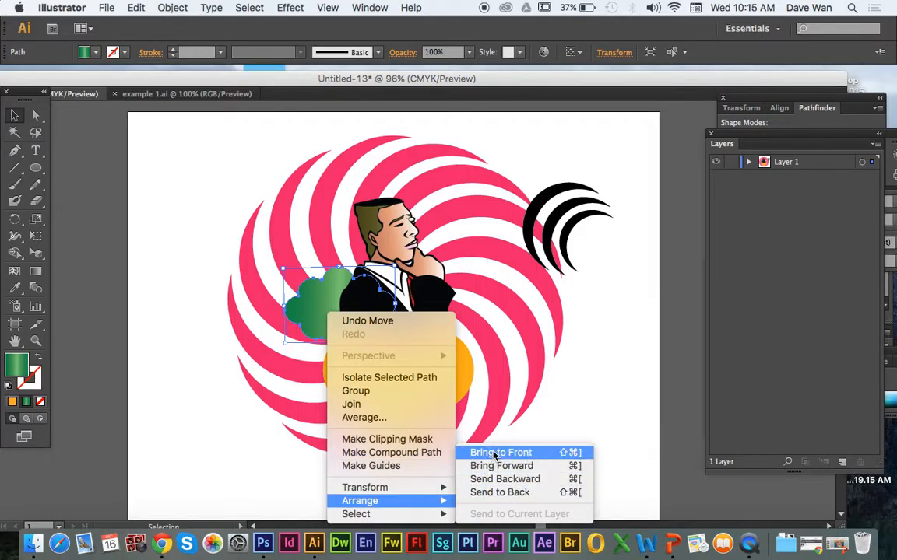
left_click(501, 451)
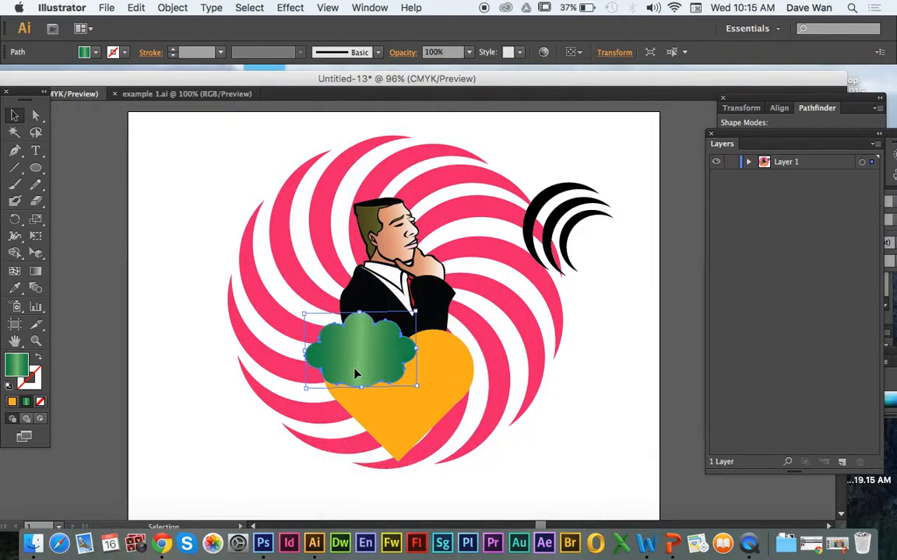
right_click(356, 374)
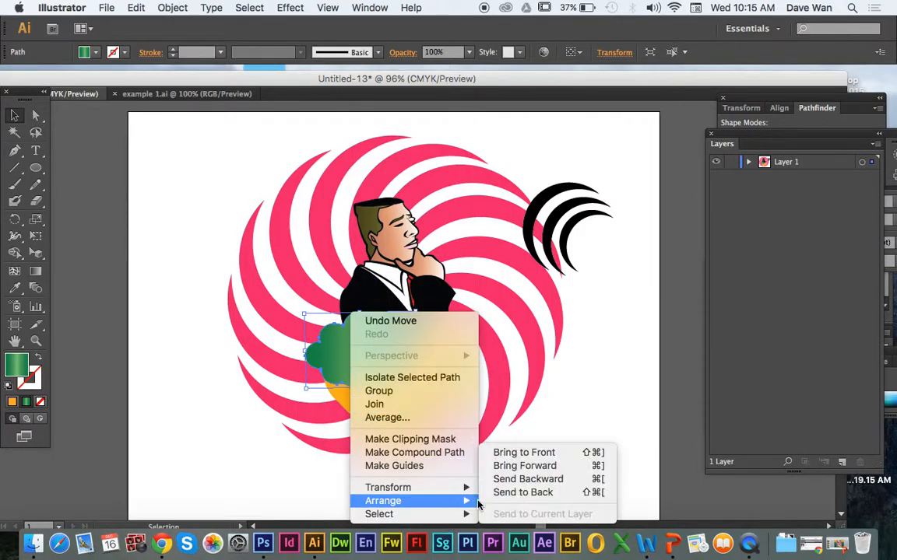
left_click(523, 452)
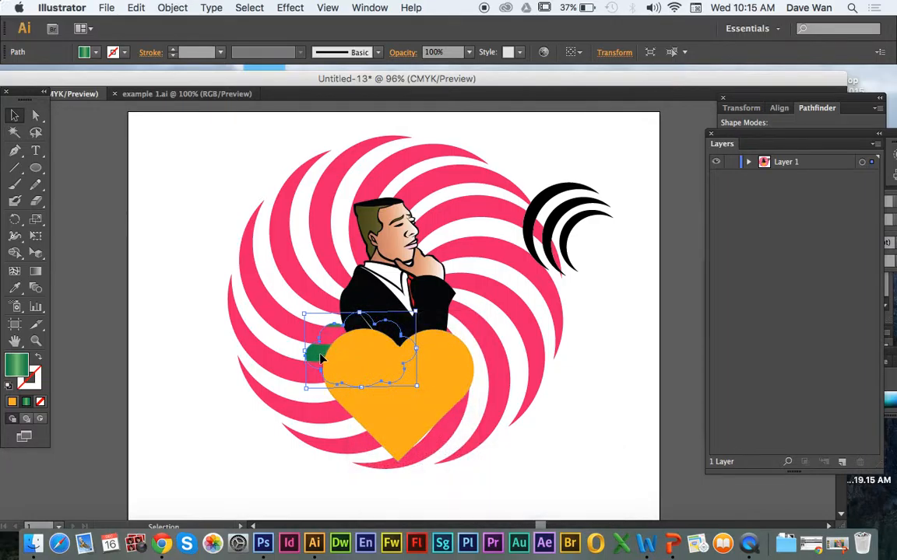
right_click(319, 358)
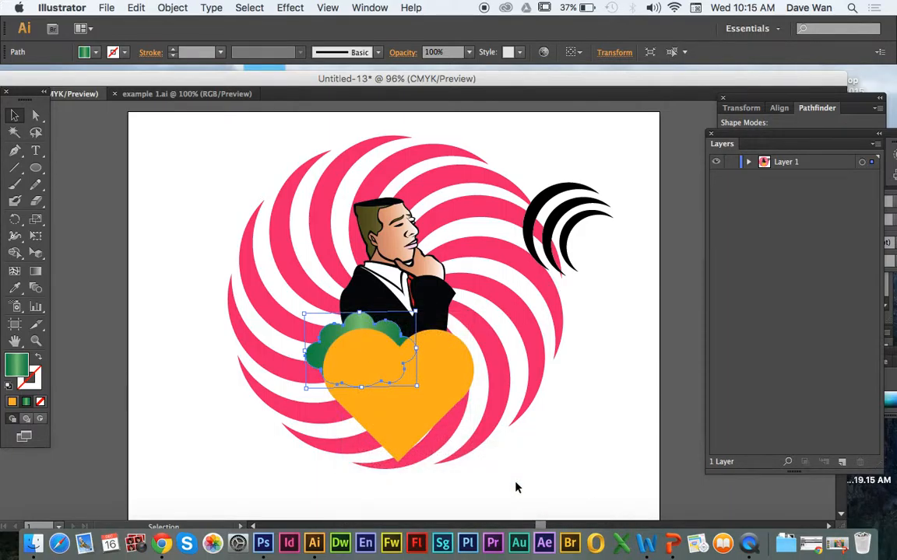
mouse_move(334, 333)
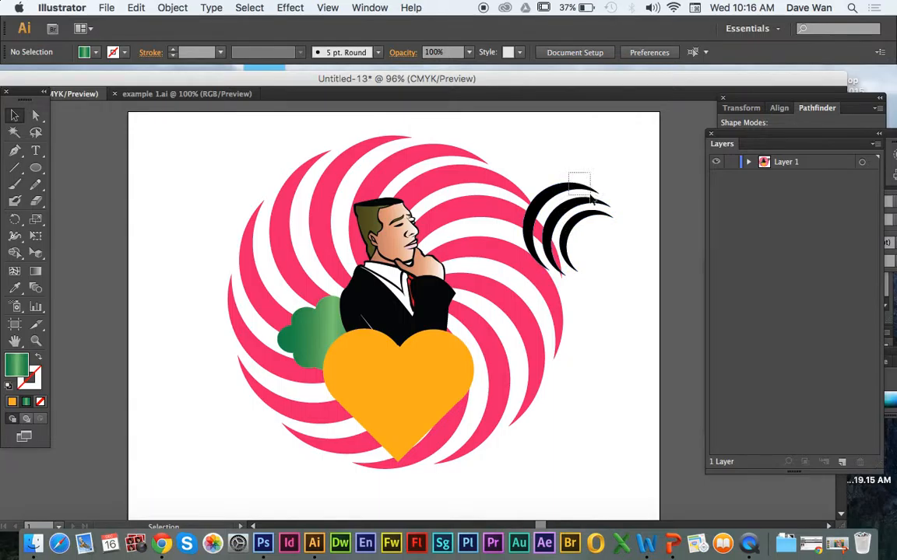
Recolour the black arcs a light sky blue via the Fill Color Picker
left_click(568, 225)
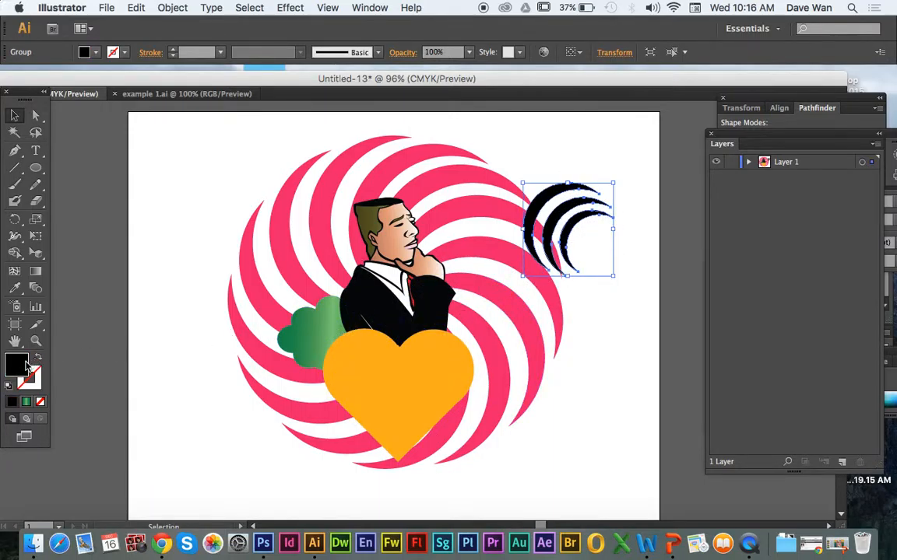
double_click(16, 364)
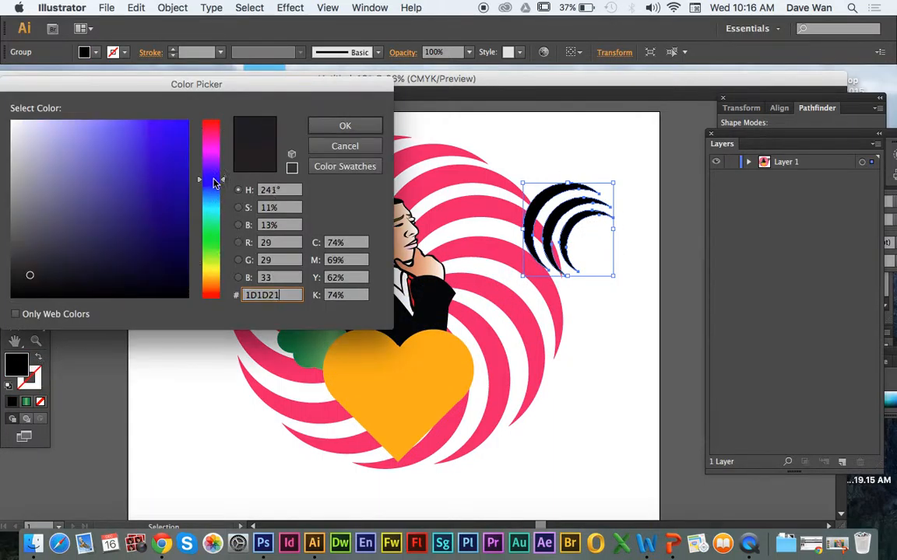
left_click(179, 118)
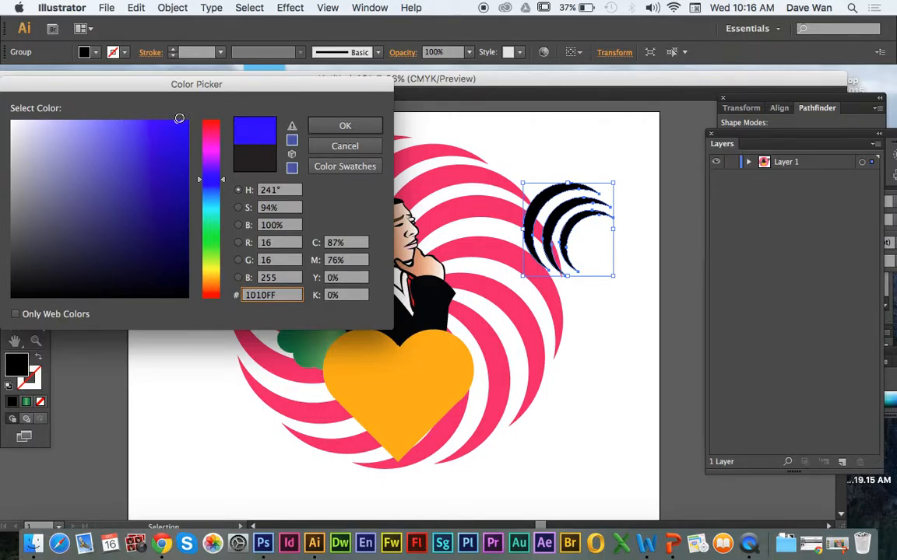
left_click(167, 144)
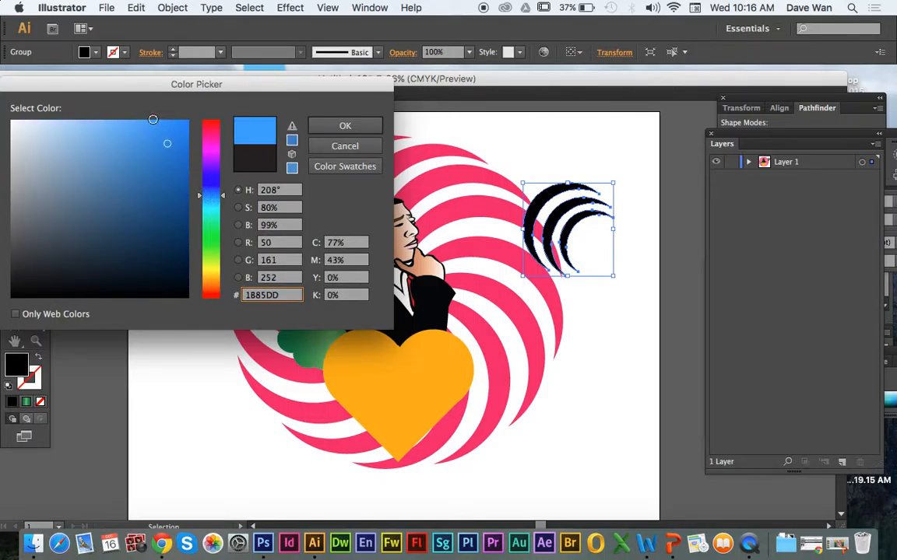
left_click(346, 124)
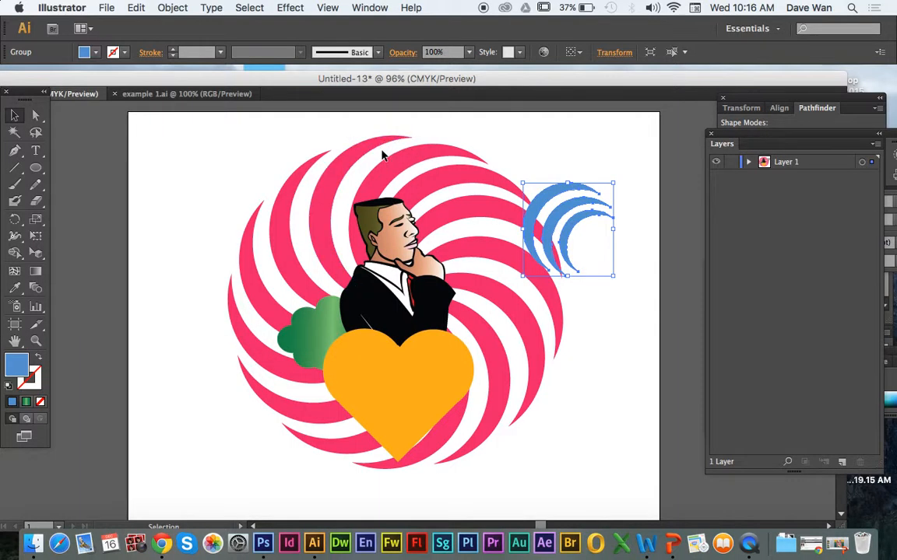
Drag the blue arcs down beside the man's shoulder
left_click_drag(567, 227, 455, 314)
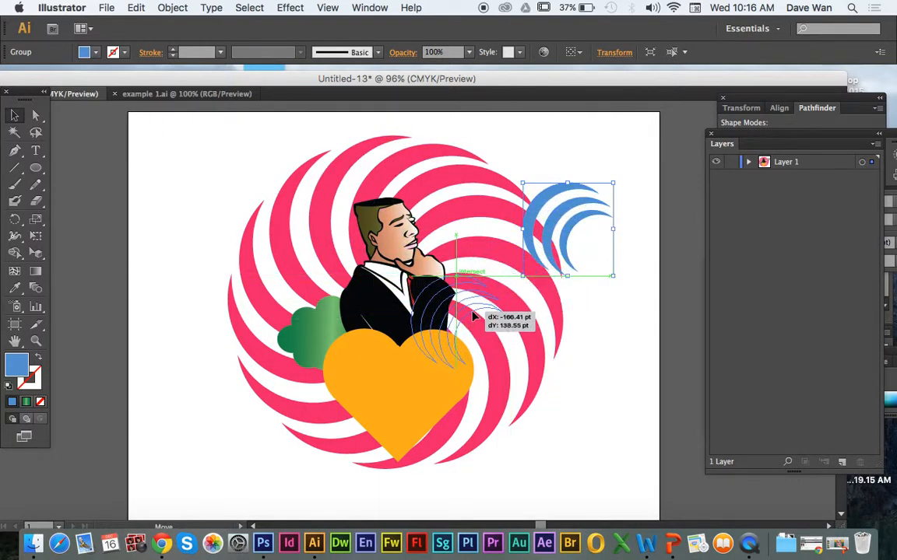
left_click_drag(567, 227, 473, 319)
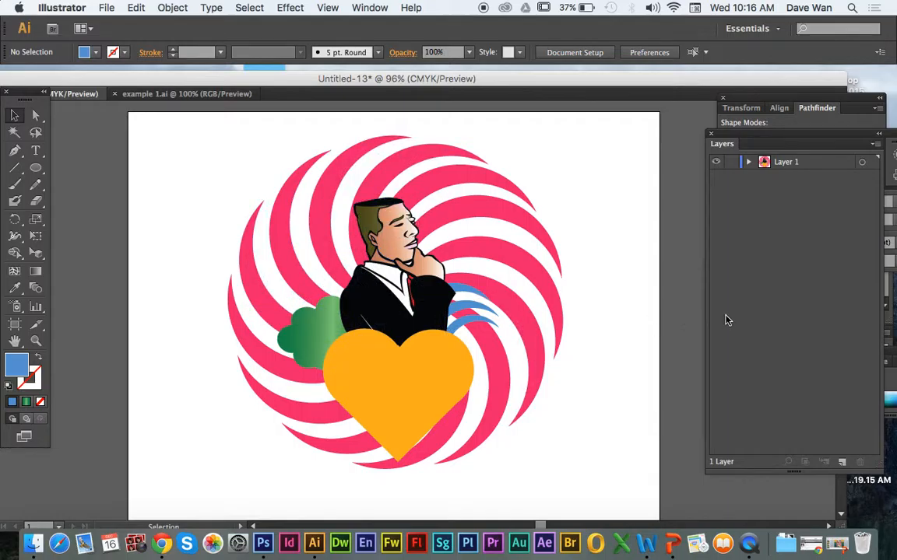
mouse_move(296, 221)
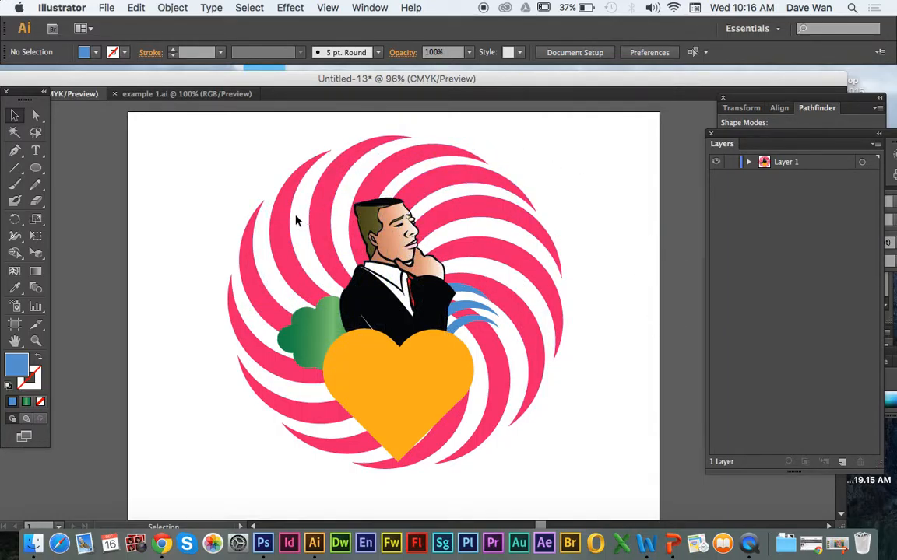
mouse_move(252, 290)
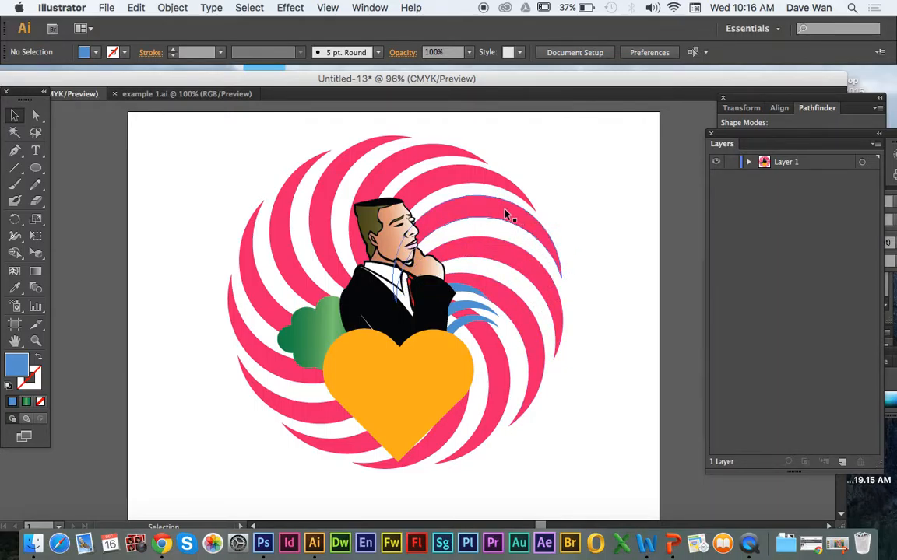
mouse_move(532, 236)
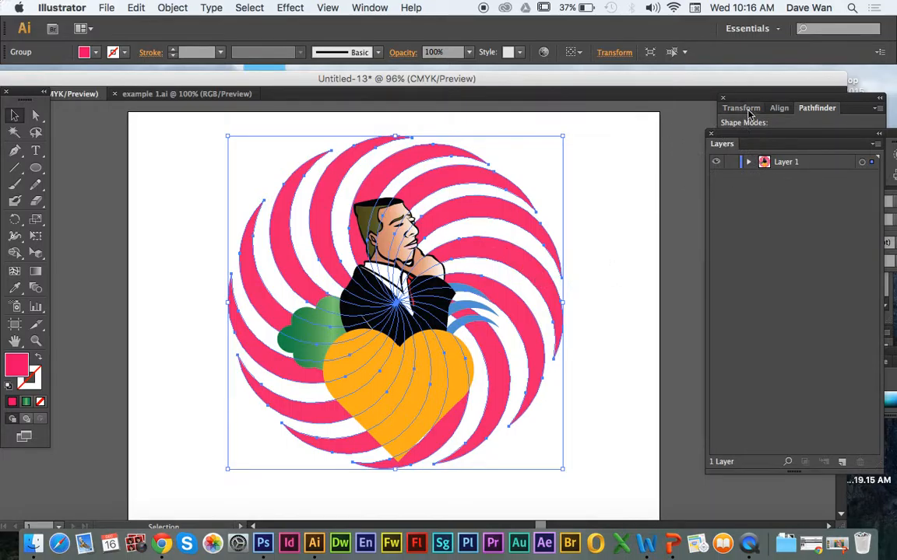
In the Transparency panel set the swirl's opacity to 80%, then lower it further
left_click(816, 108)
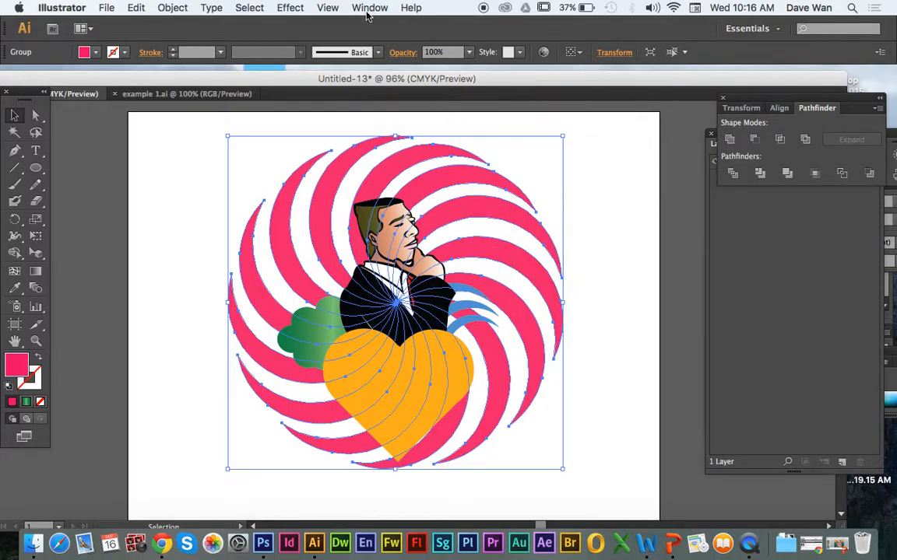
left_click(371, 6)
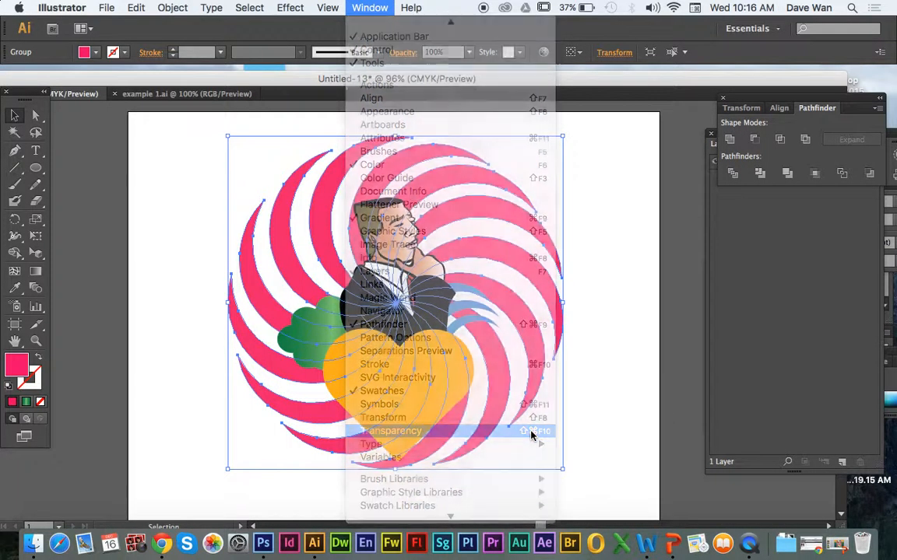
left_click(392, 429)
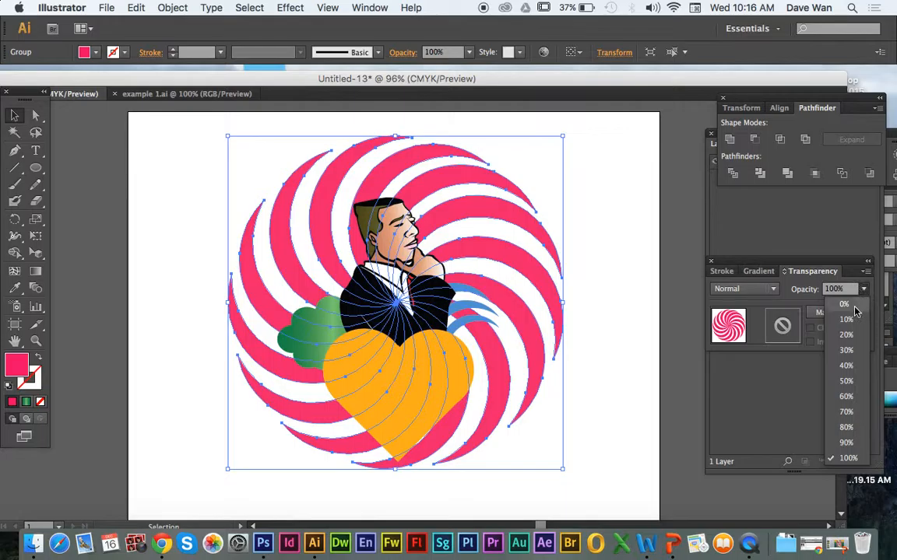
left_click(847, 364)
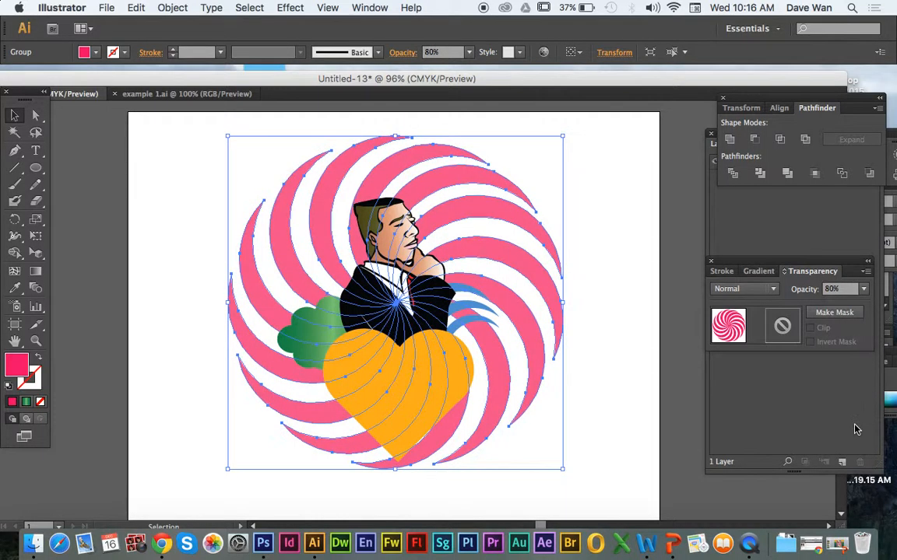
left_click(862, 288)
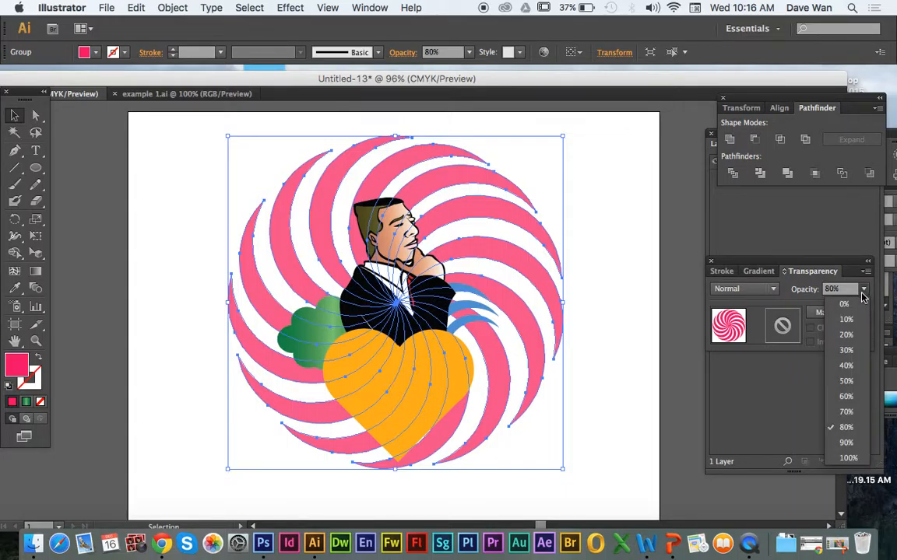
left_click(651, 418)
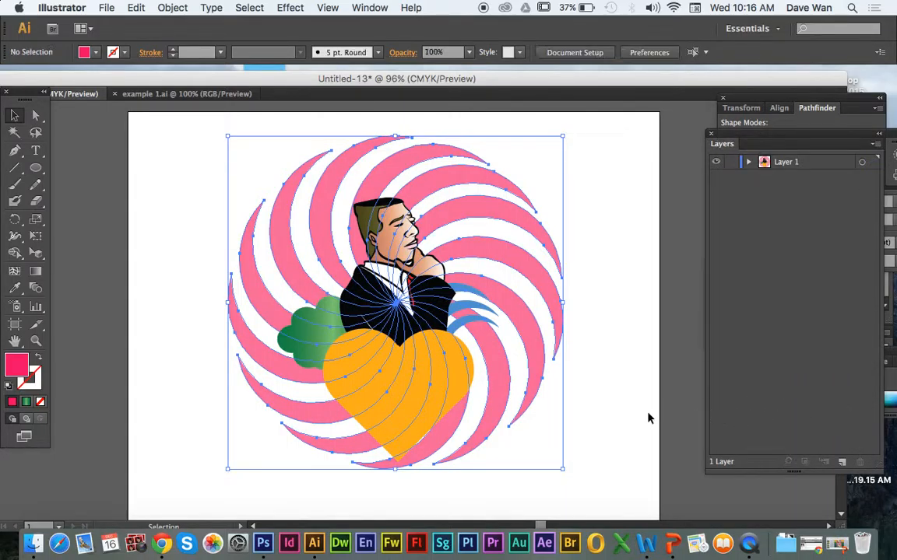
left_click(398, 397)
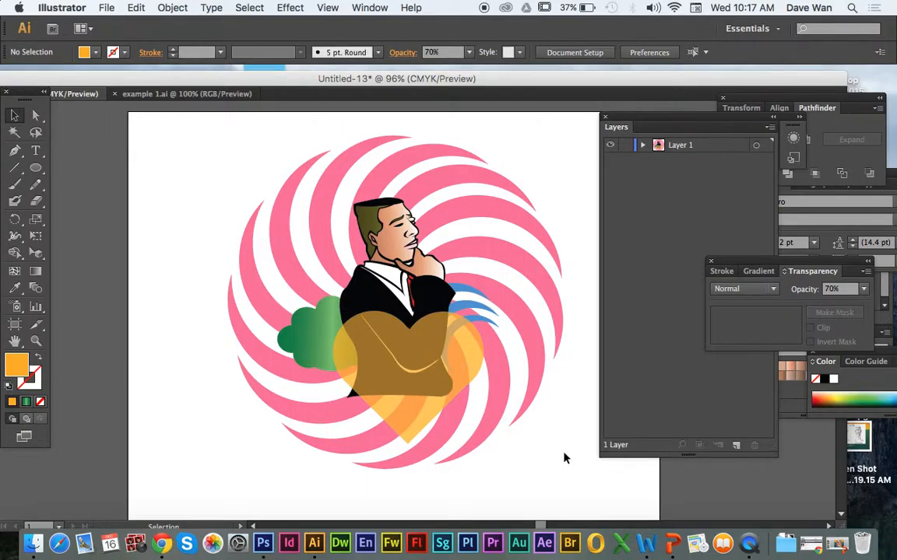
Restore the orange heart to 100% opacity and deselect to check the result
left_click(397, 366)
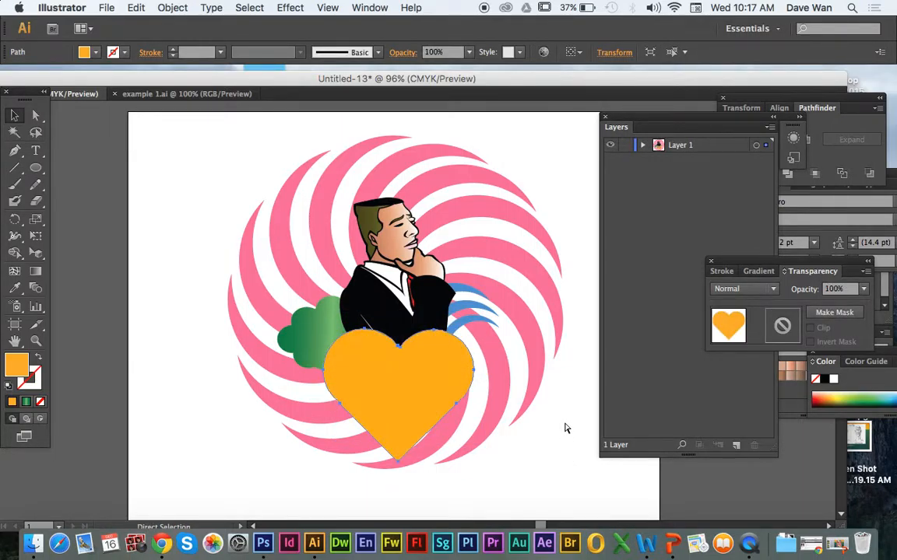
left_click(514, 350)
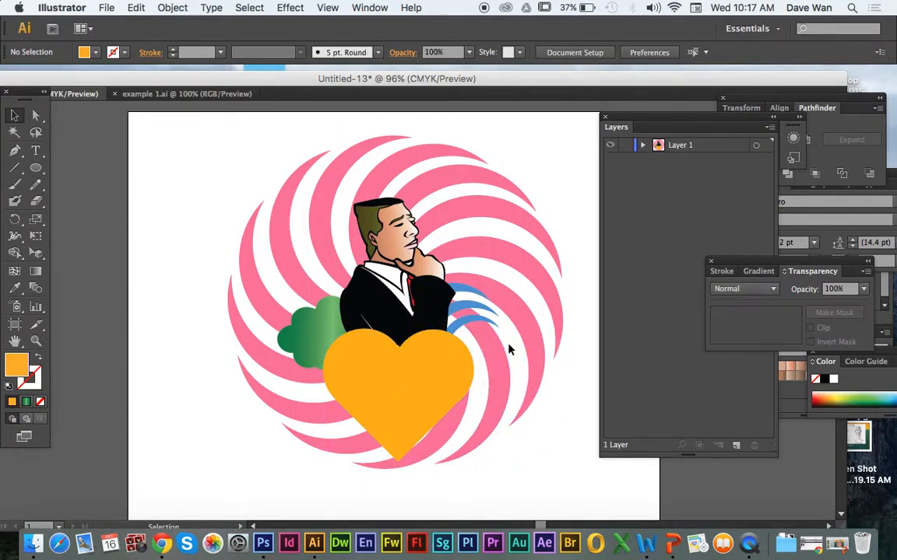